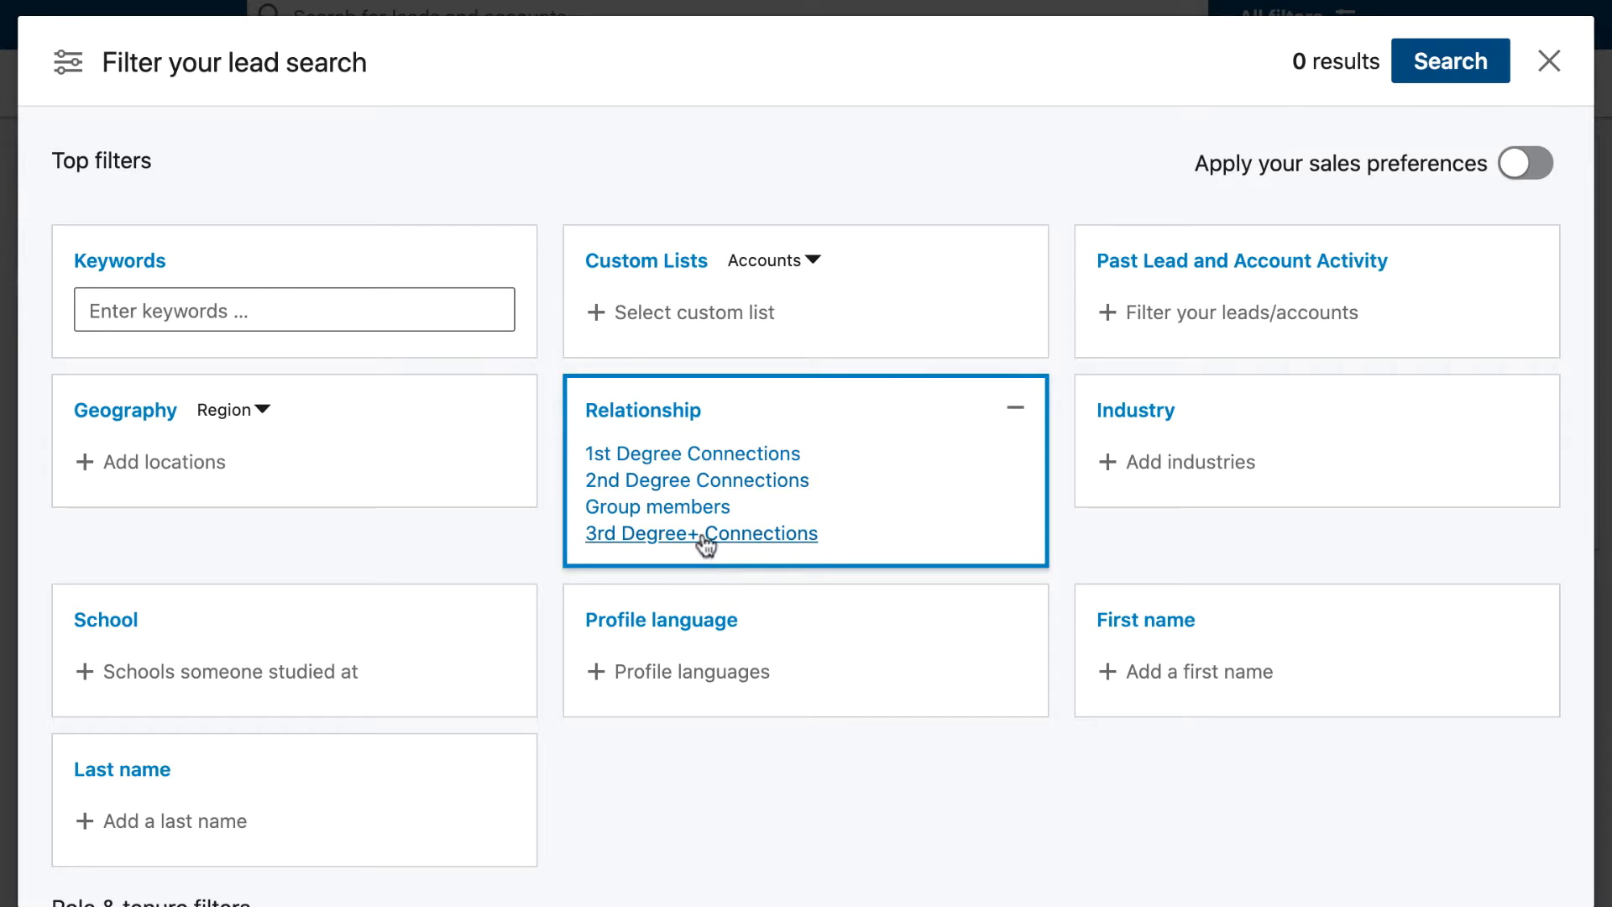
Filter leads to 2nd Degree Connections with more than 10 years of experience.
click(695, 479)
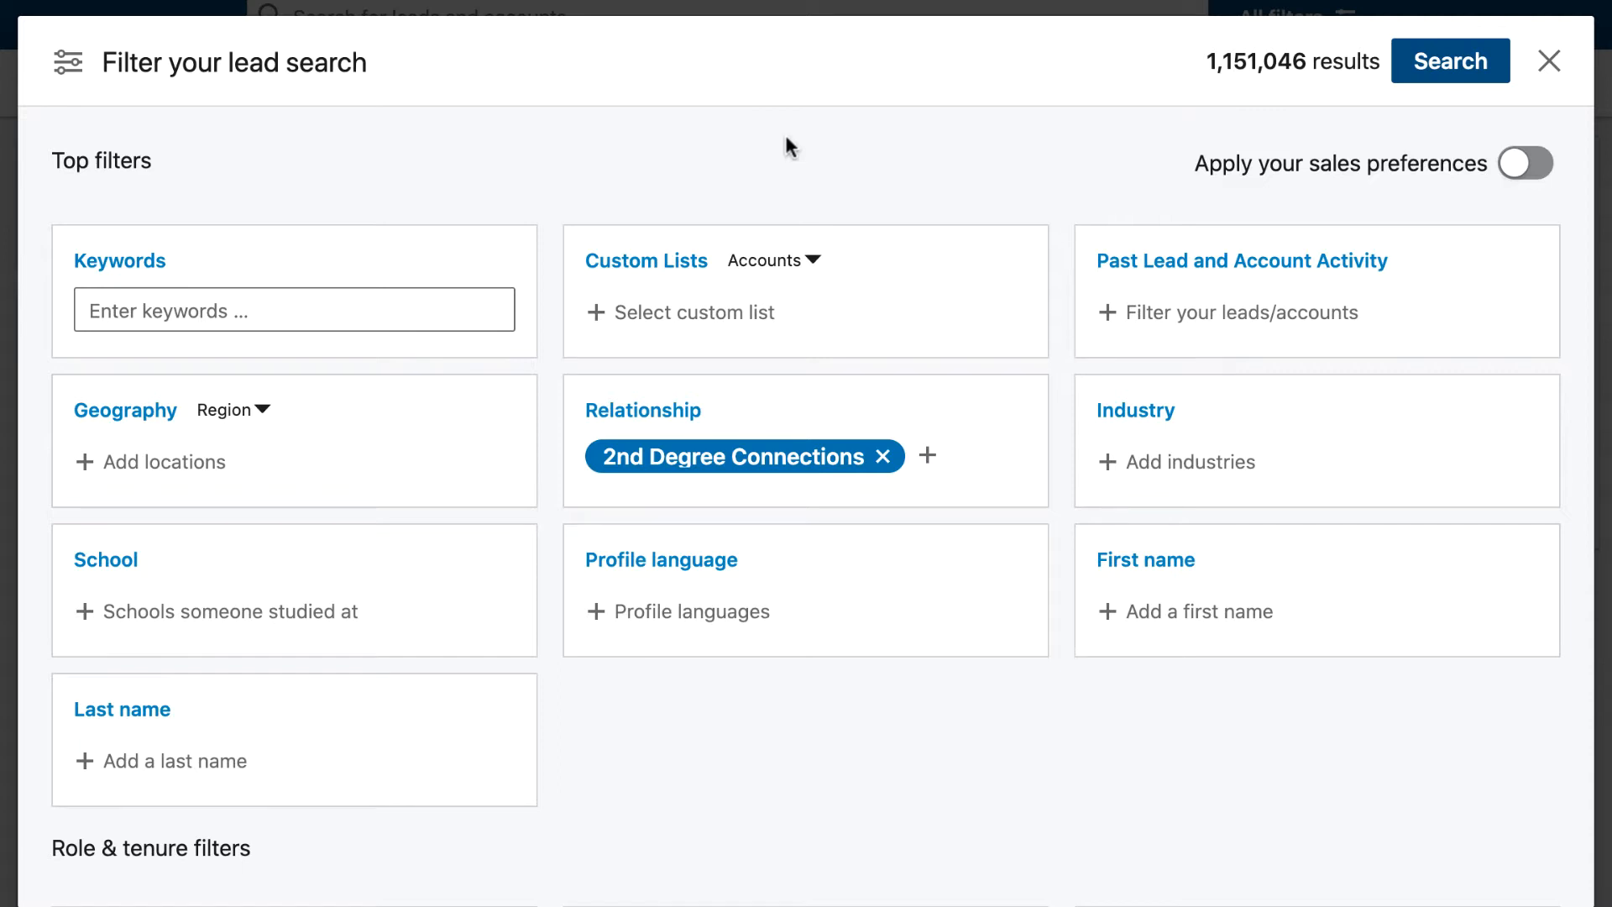
scroll(down, 3)
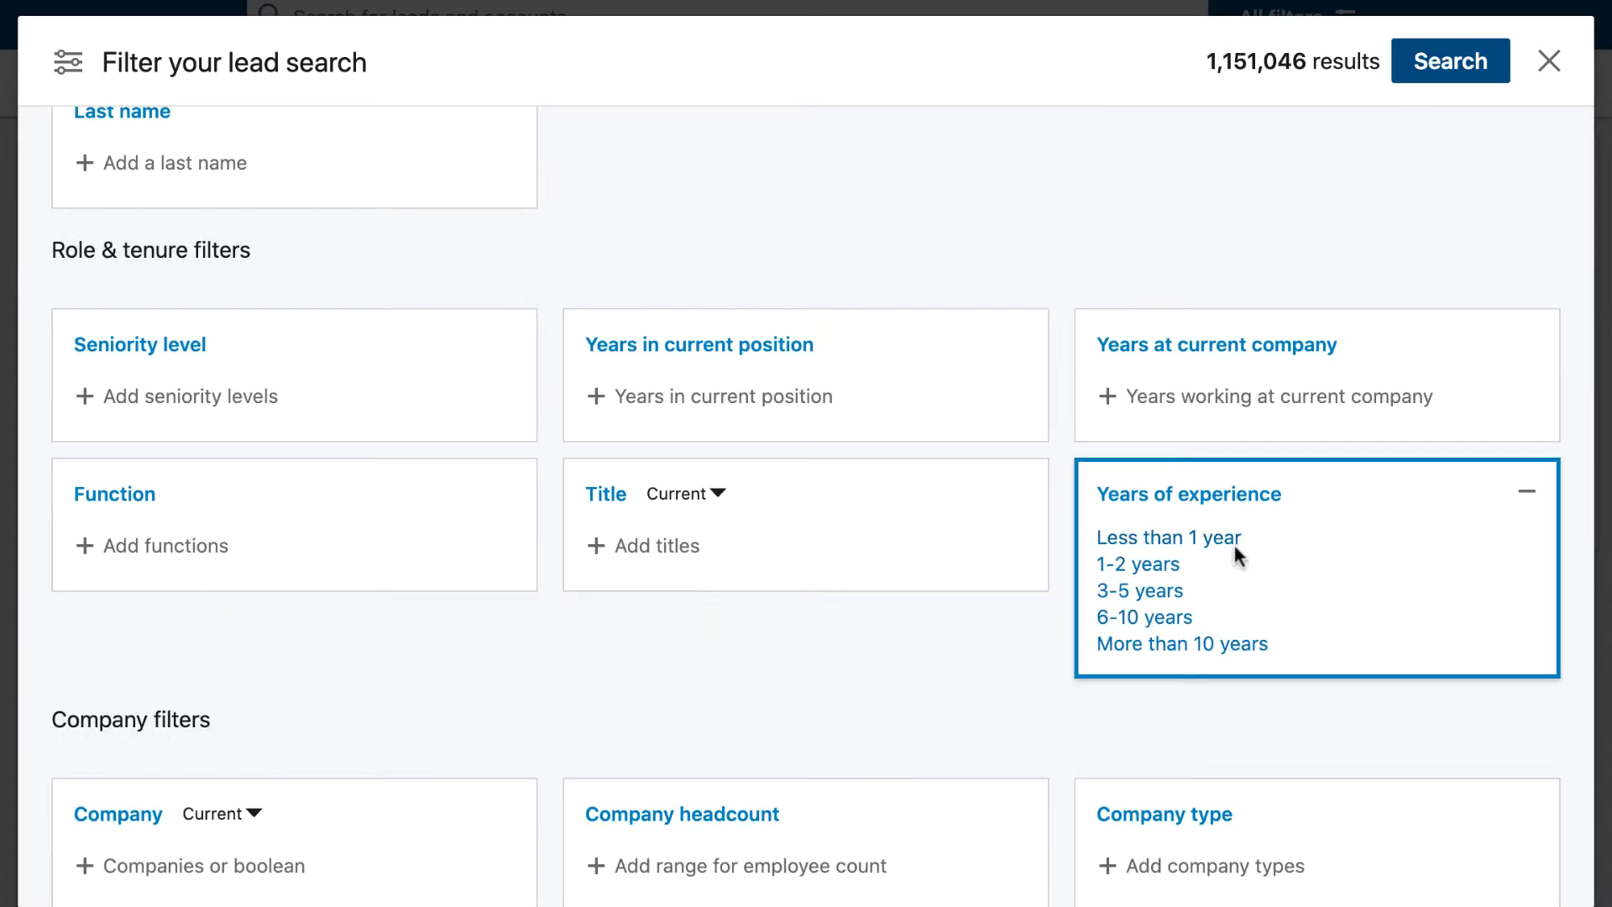
click(1181, 643)
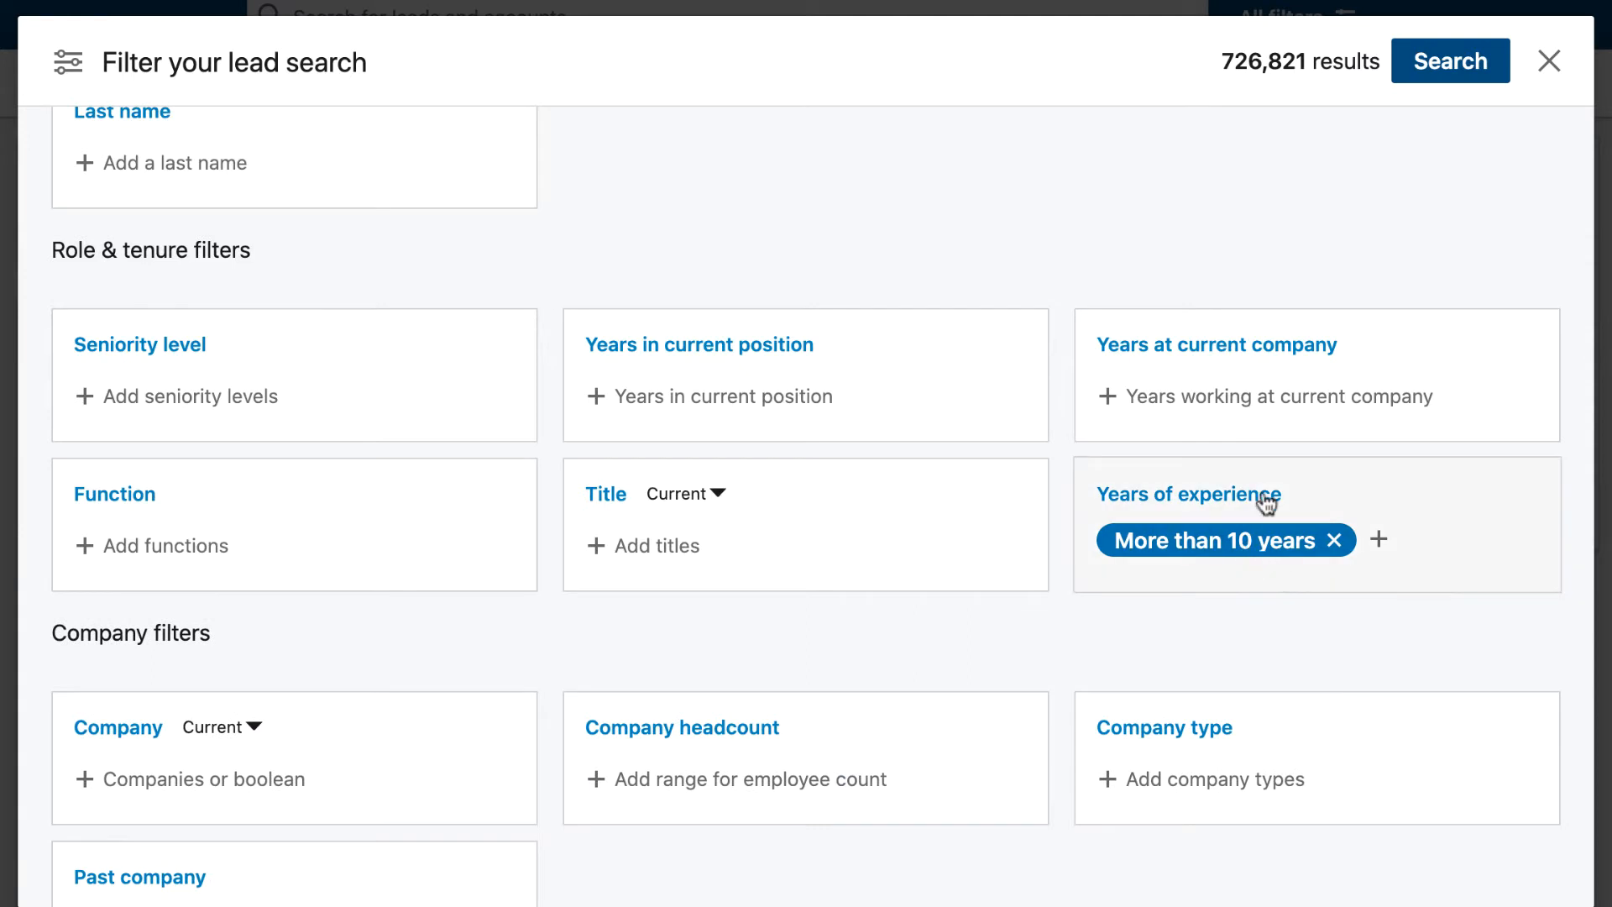
mouse_move(988, 239)
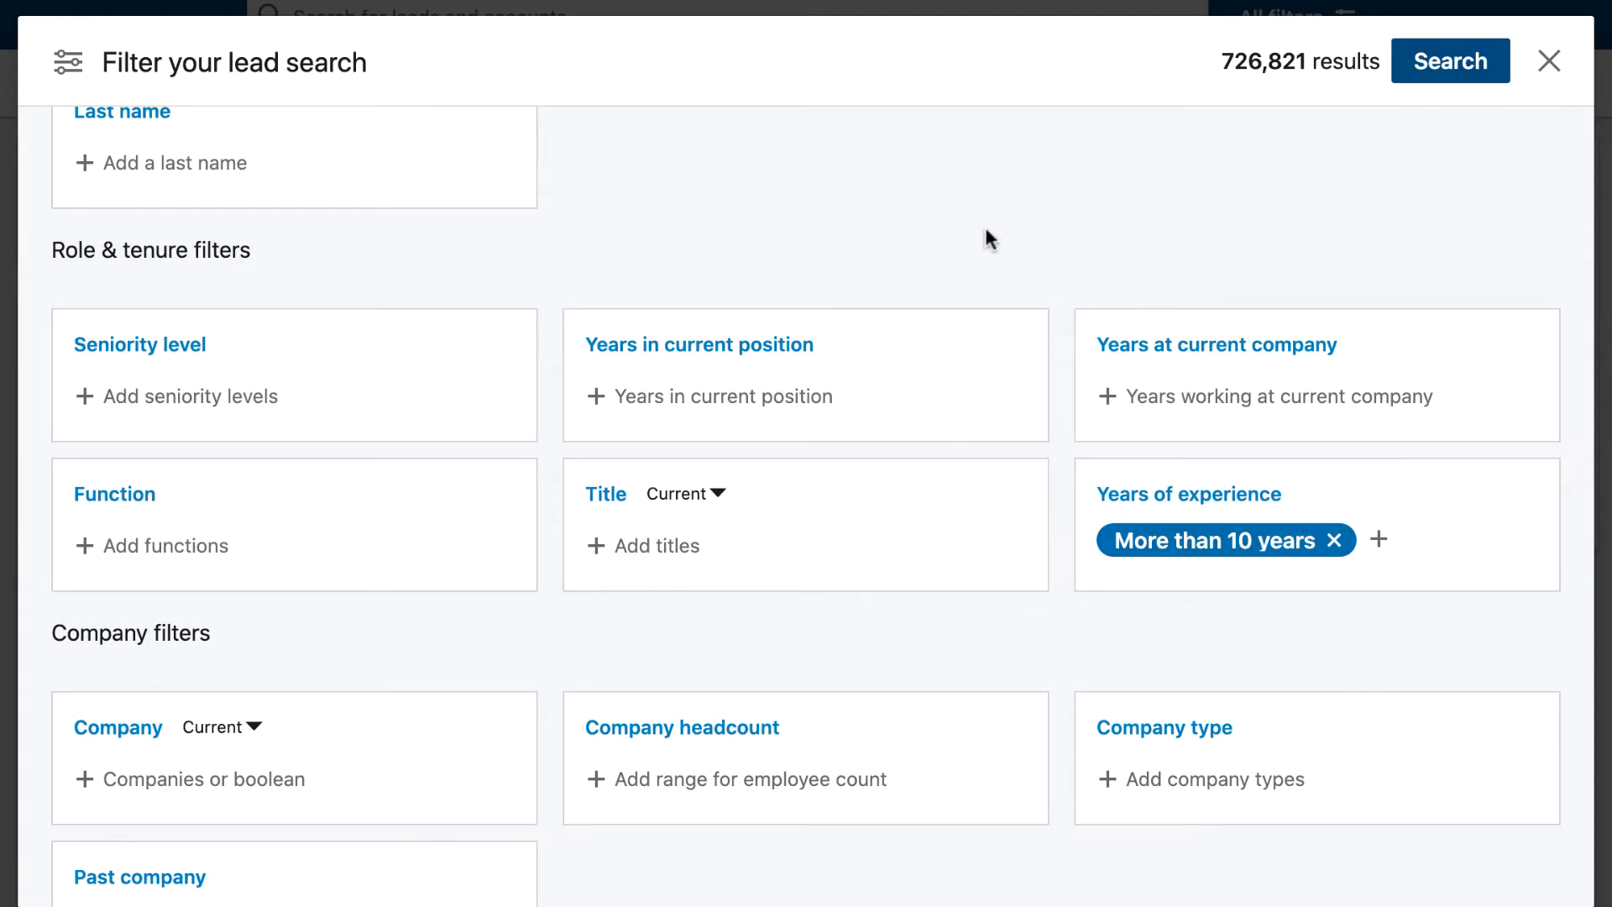
mouse_move(718, 235)
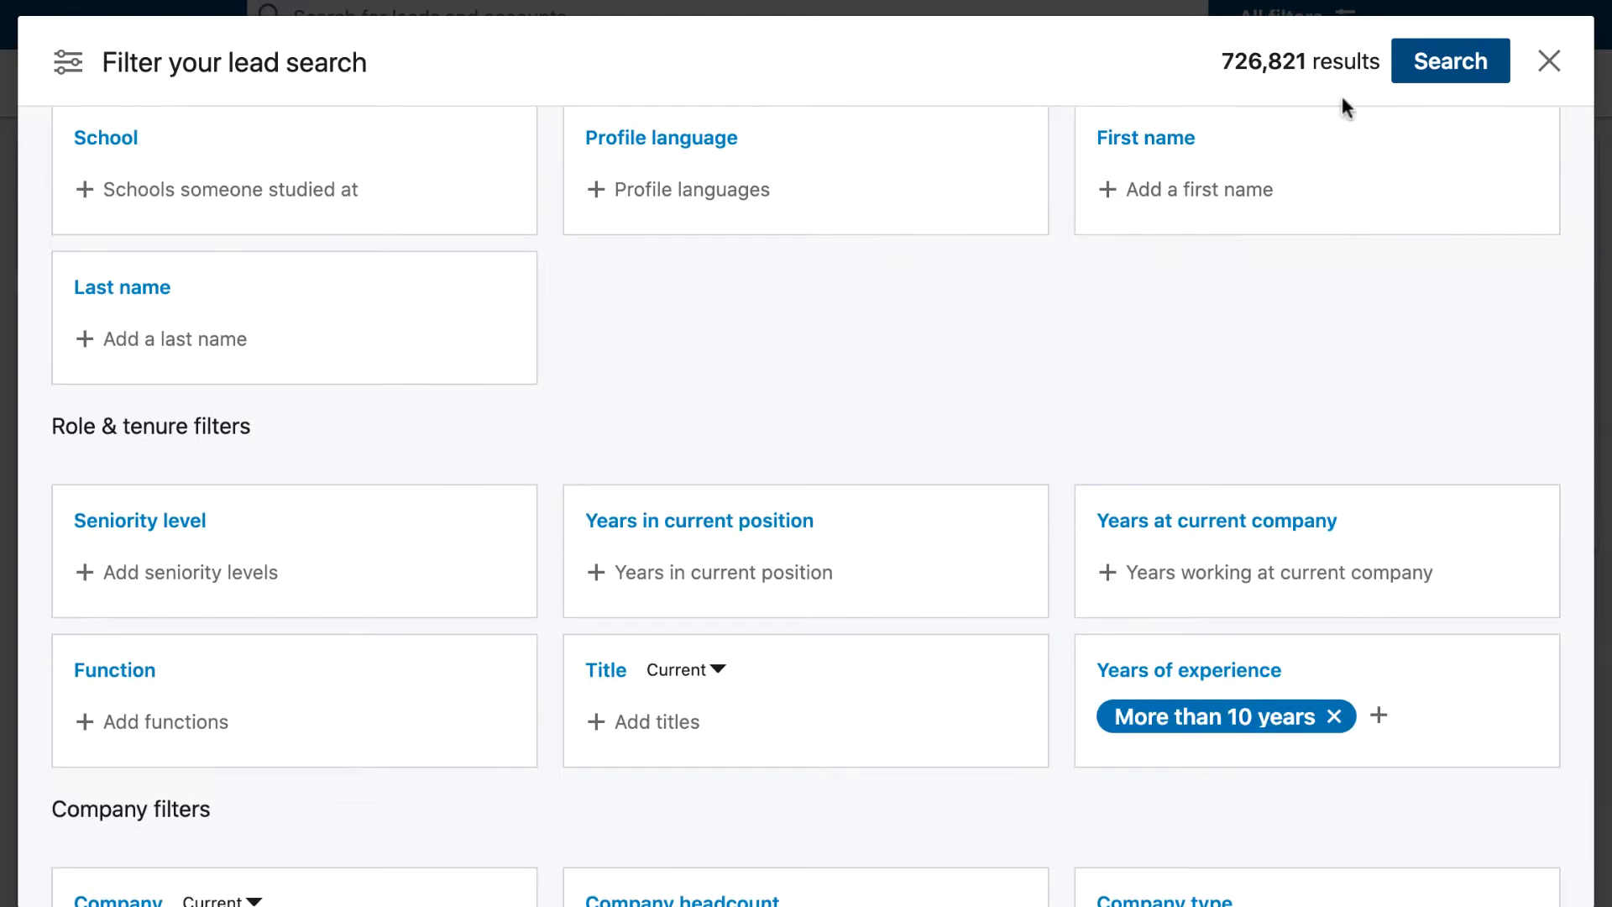
mouse_move(1139, 165)
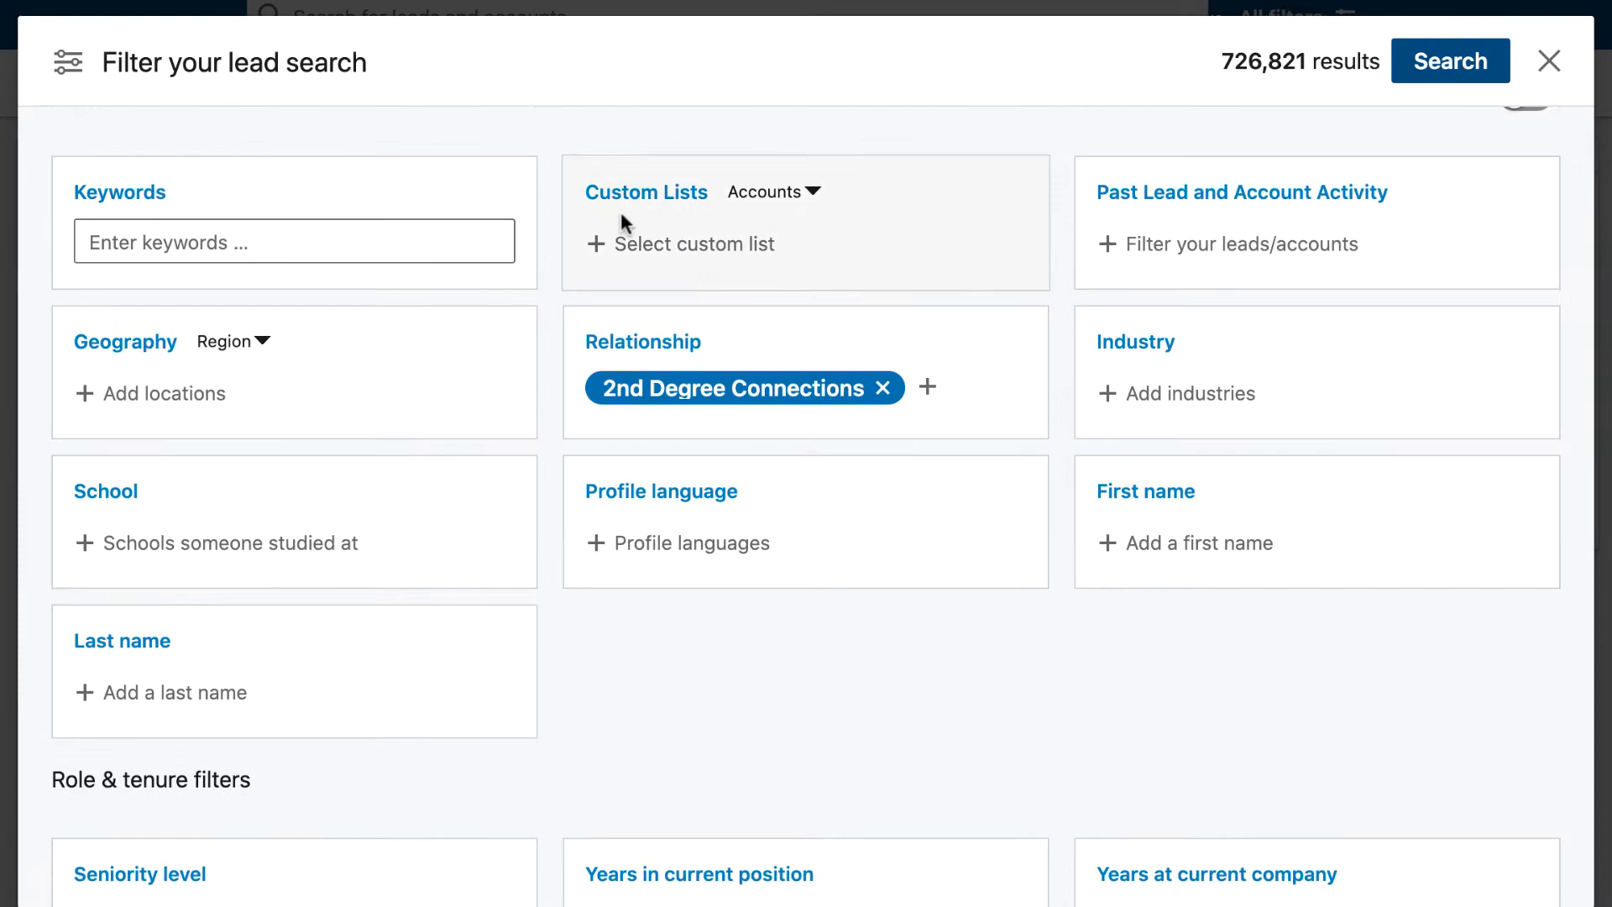
Add a Geography filter for Rockford, Illinois, United States.
scroll(down, 3)
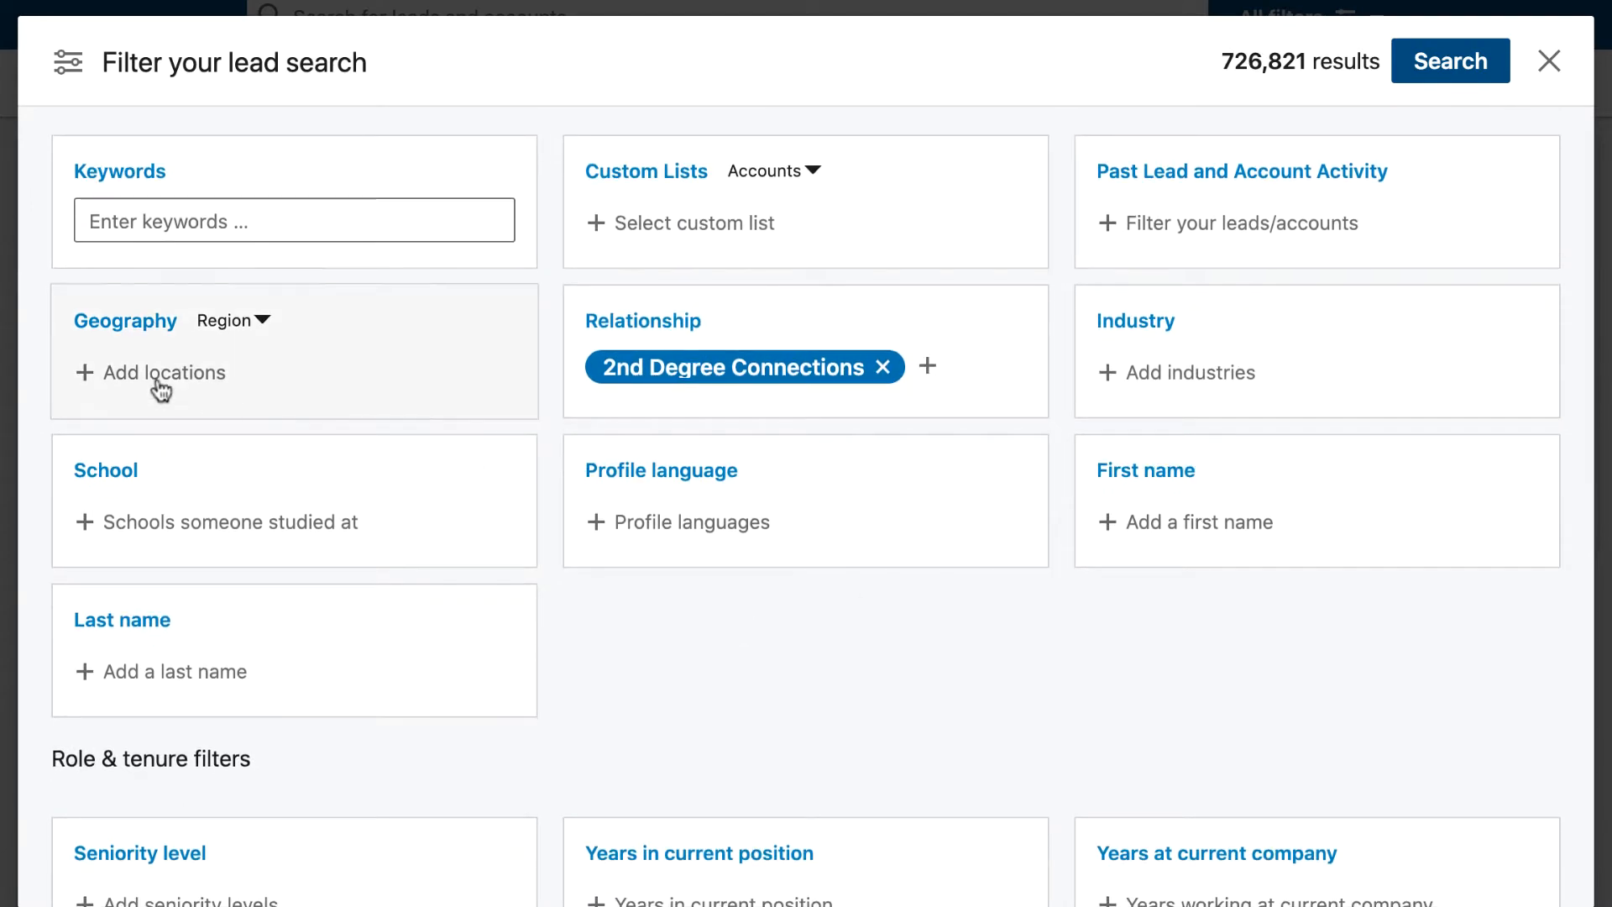
click(163, 373)
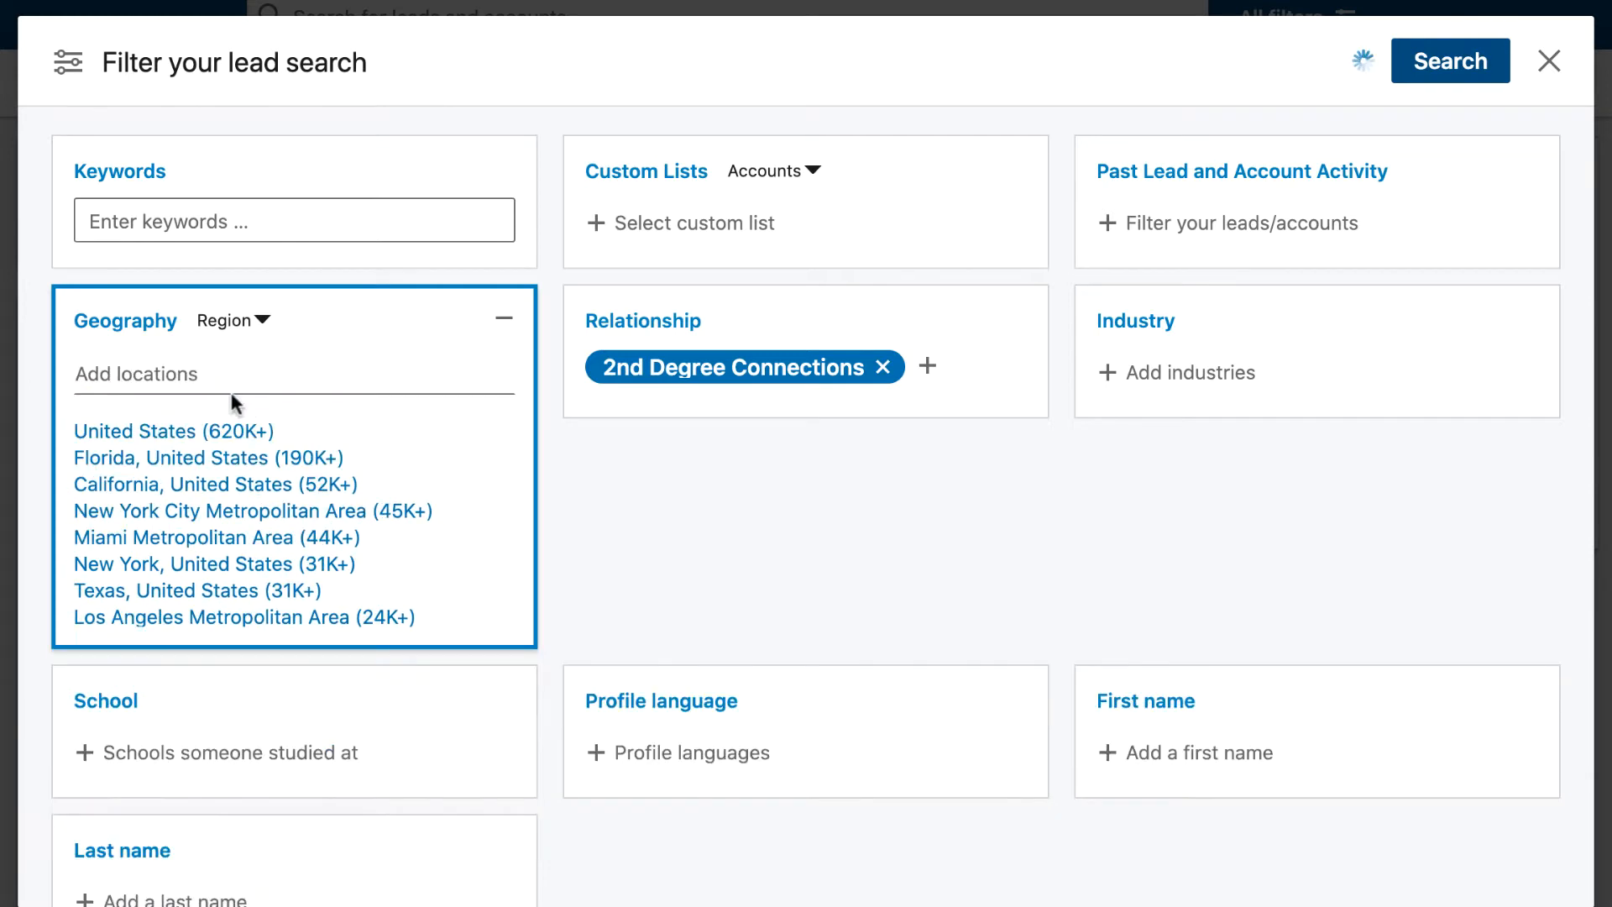
text(rockford)
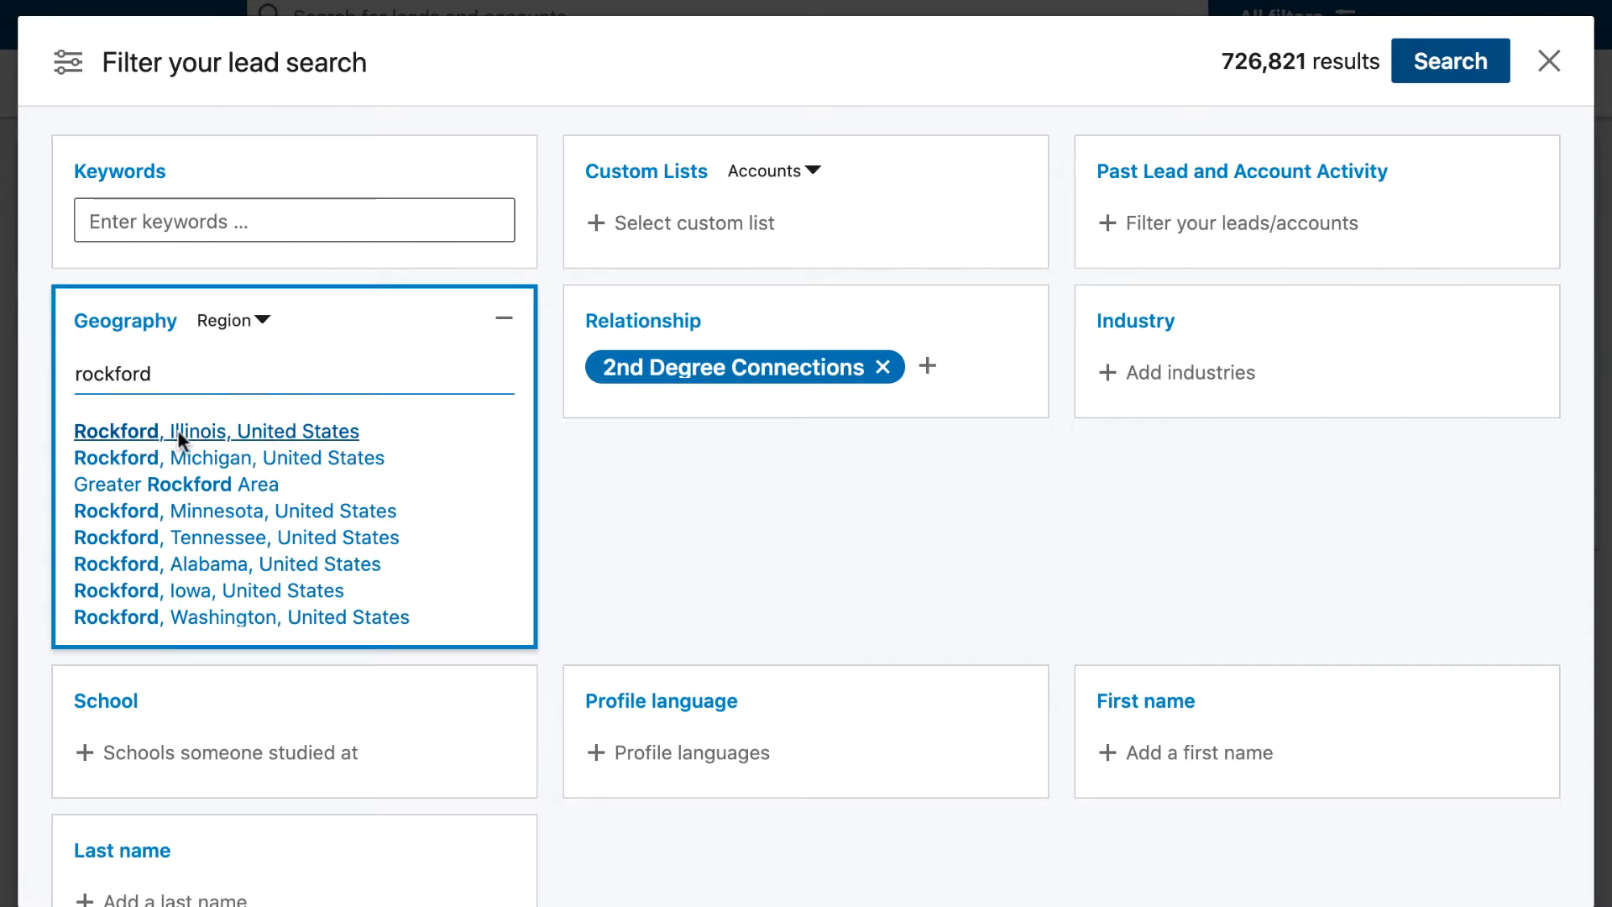
click(216, 432)
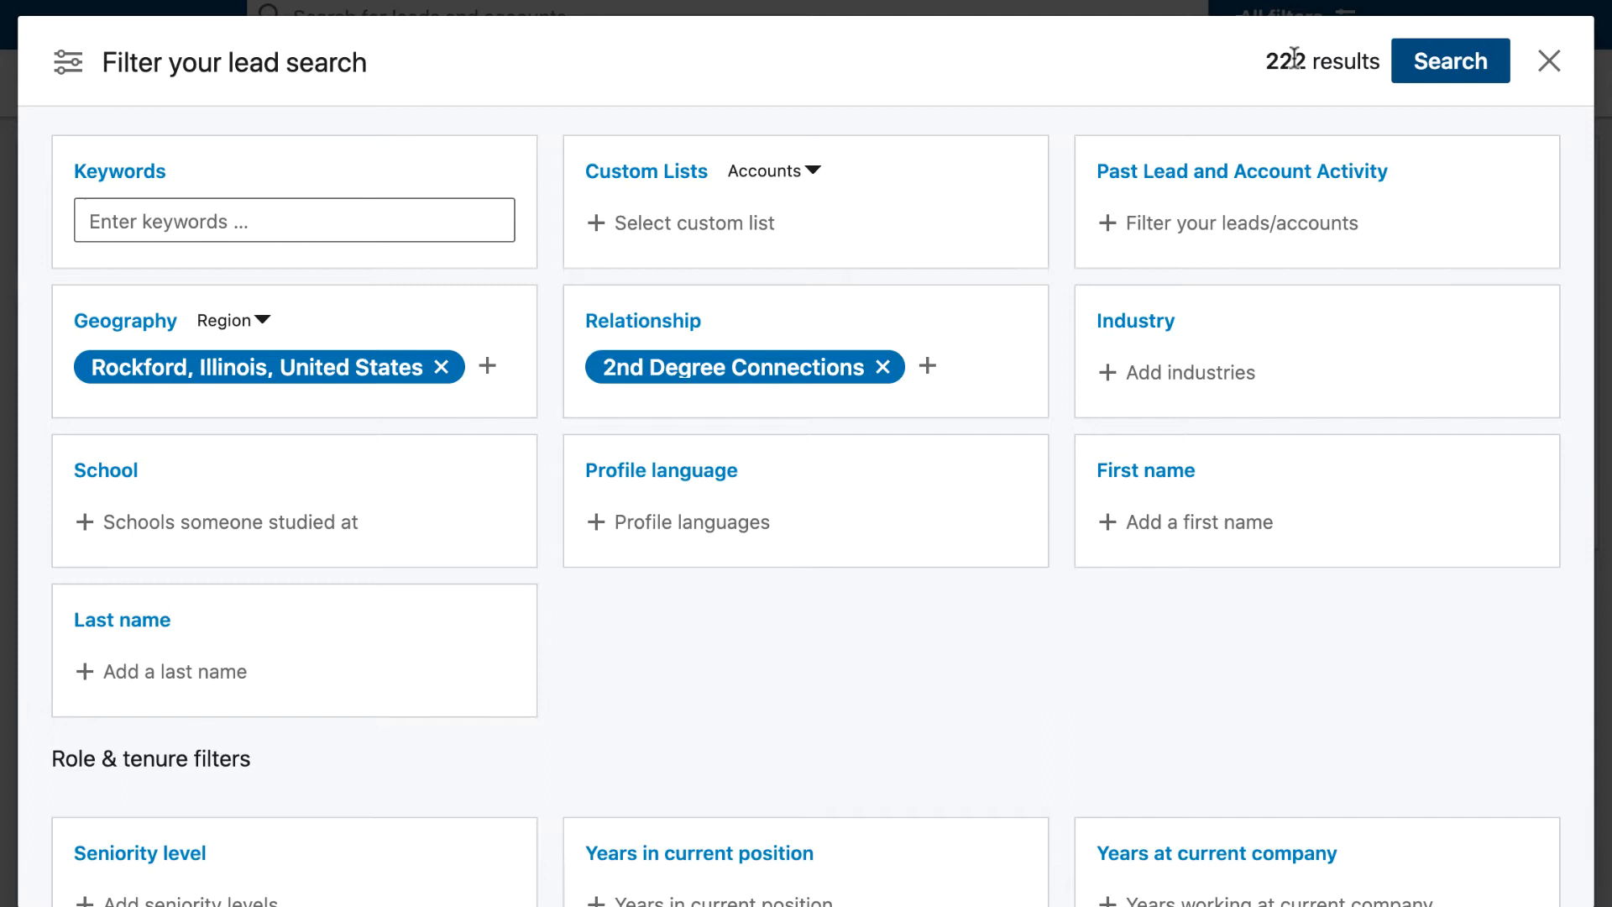
mouse_move(1273, 61)
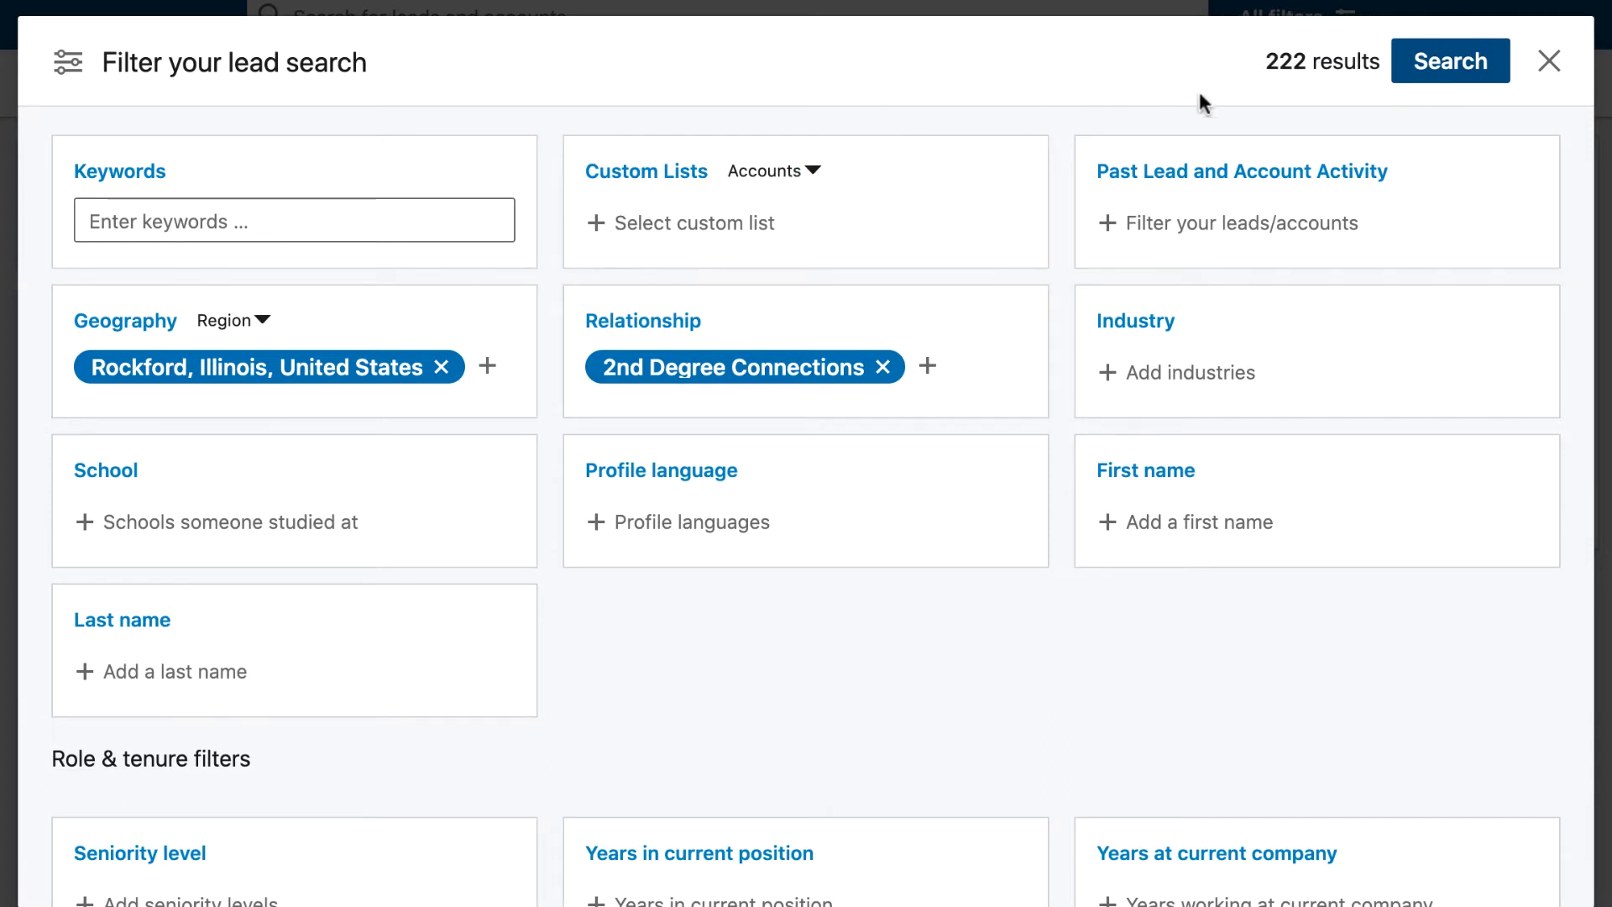
mouse_move(717, 381)
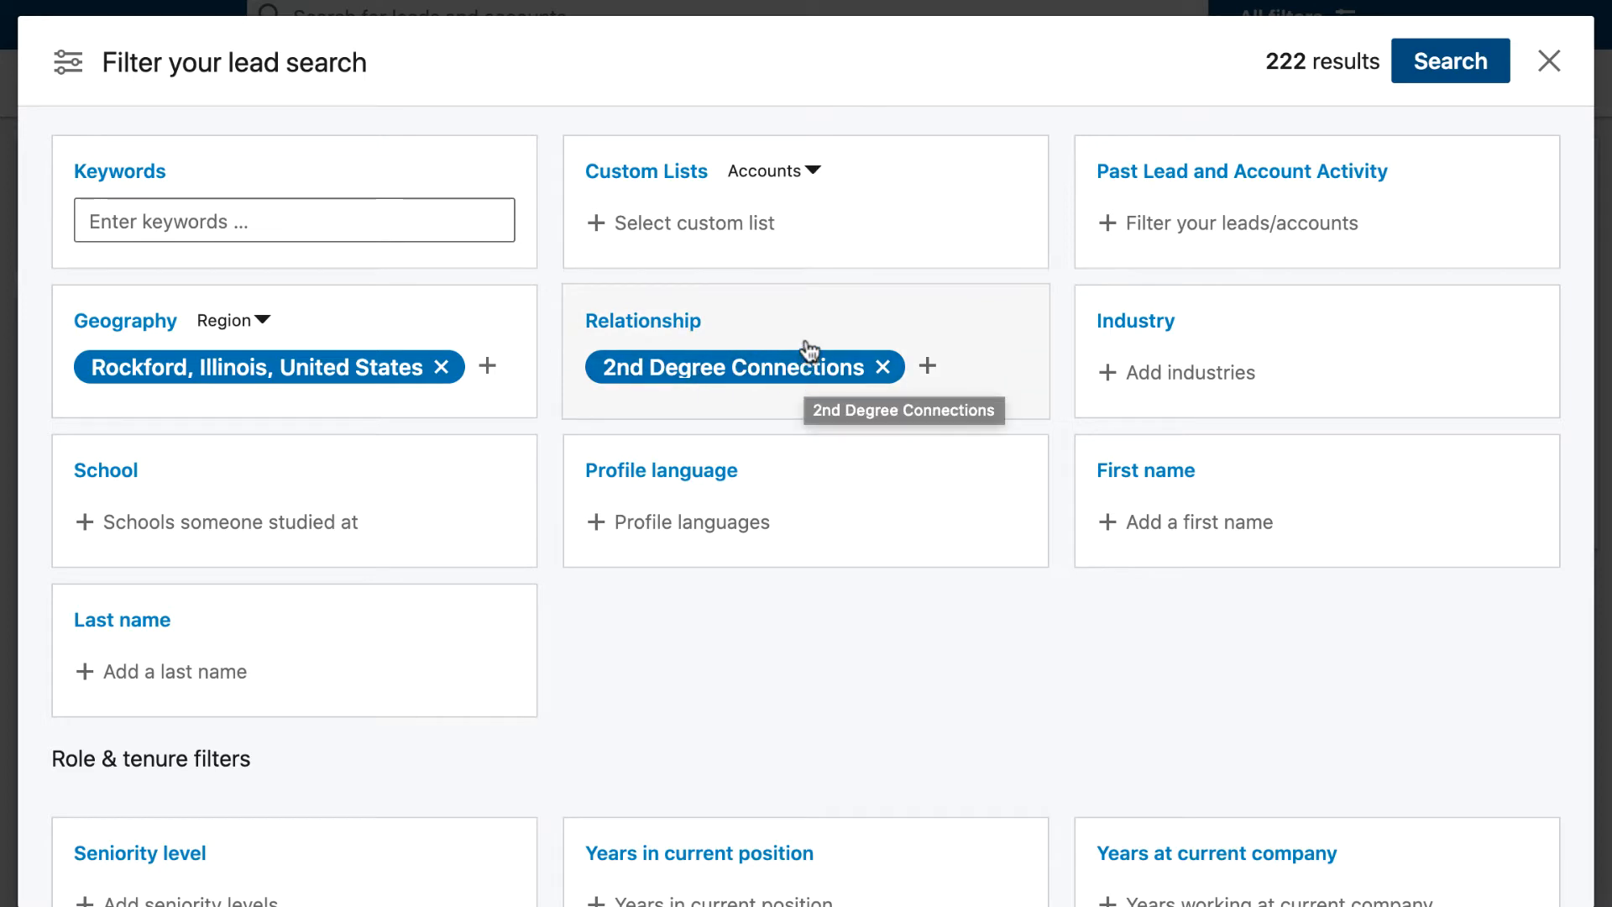
mouse_move(259, 388)
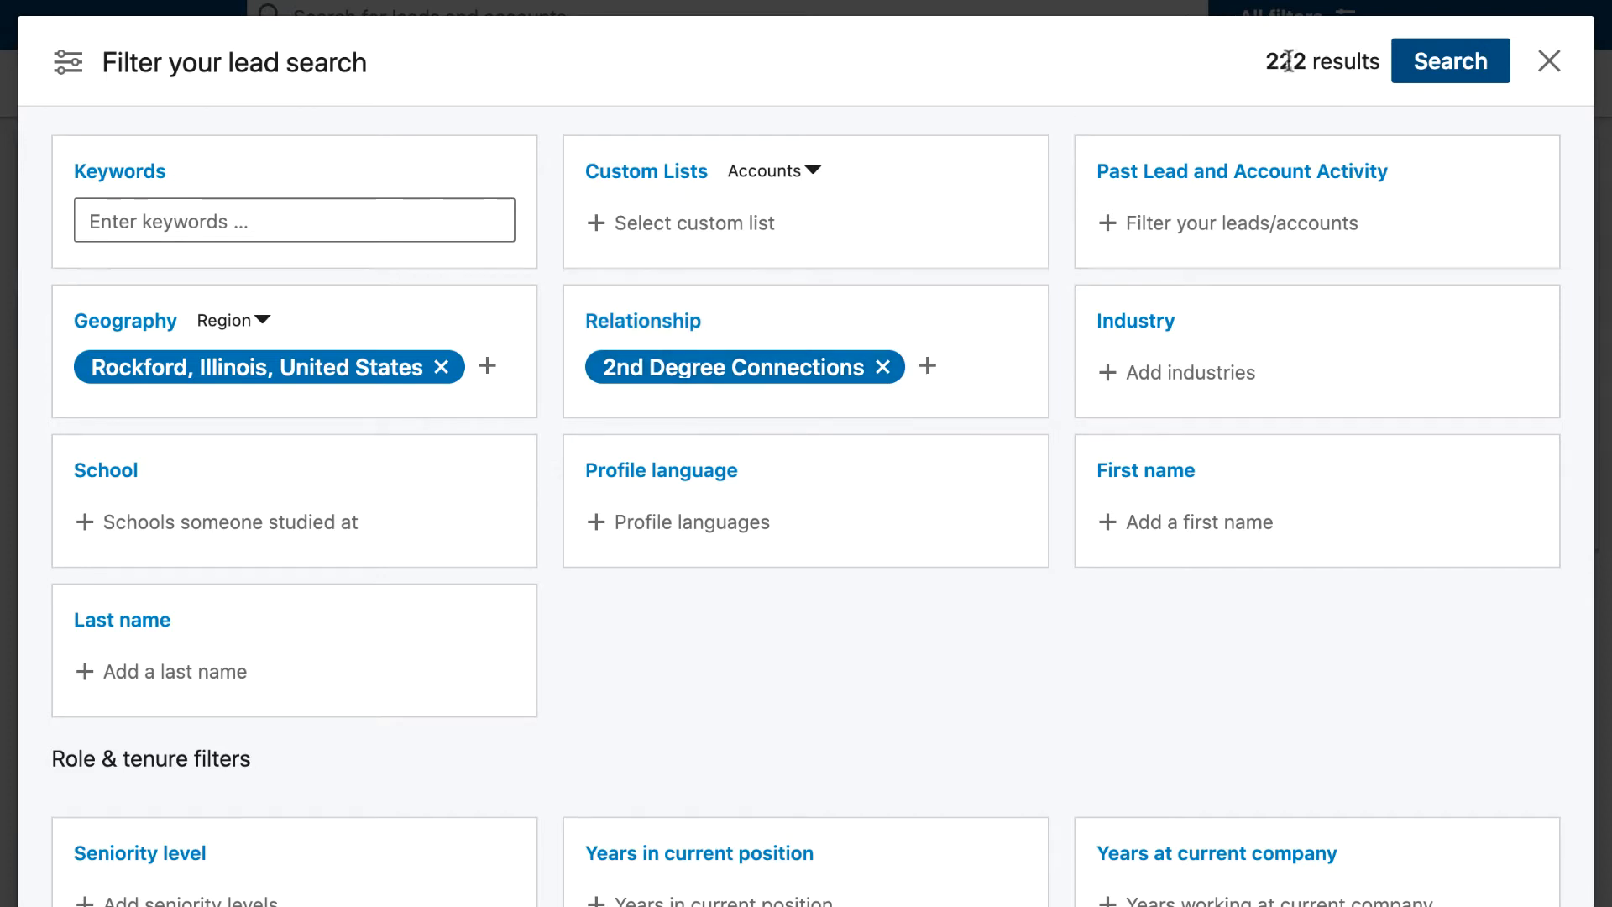
mouse_move(505, 338)
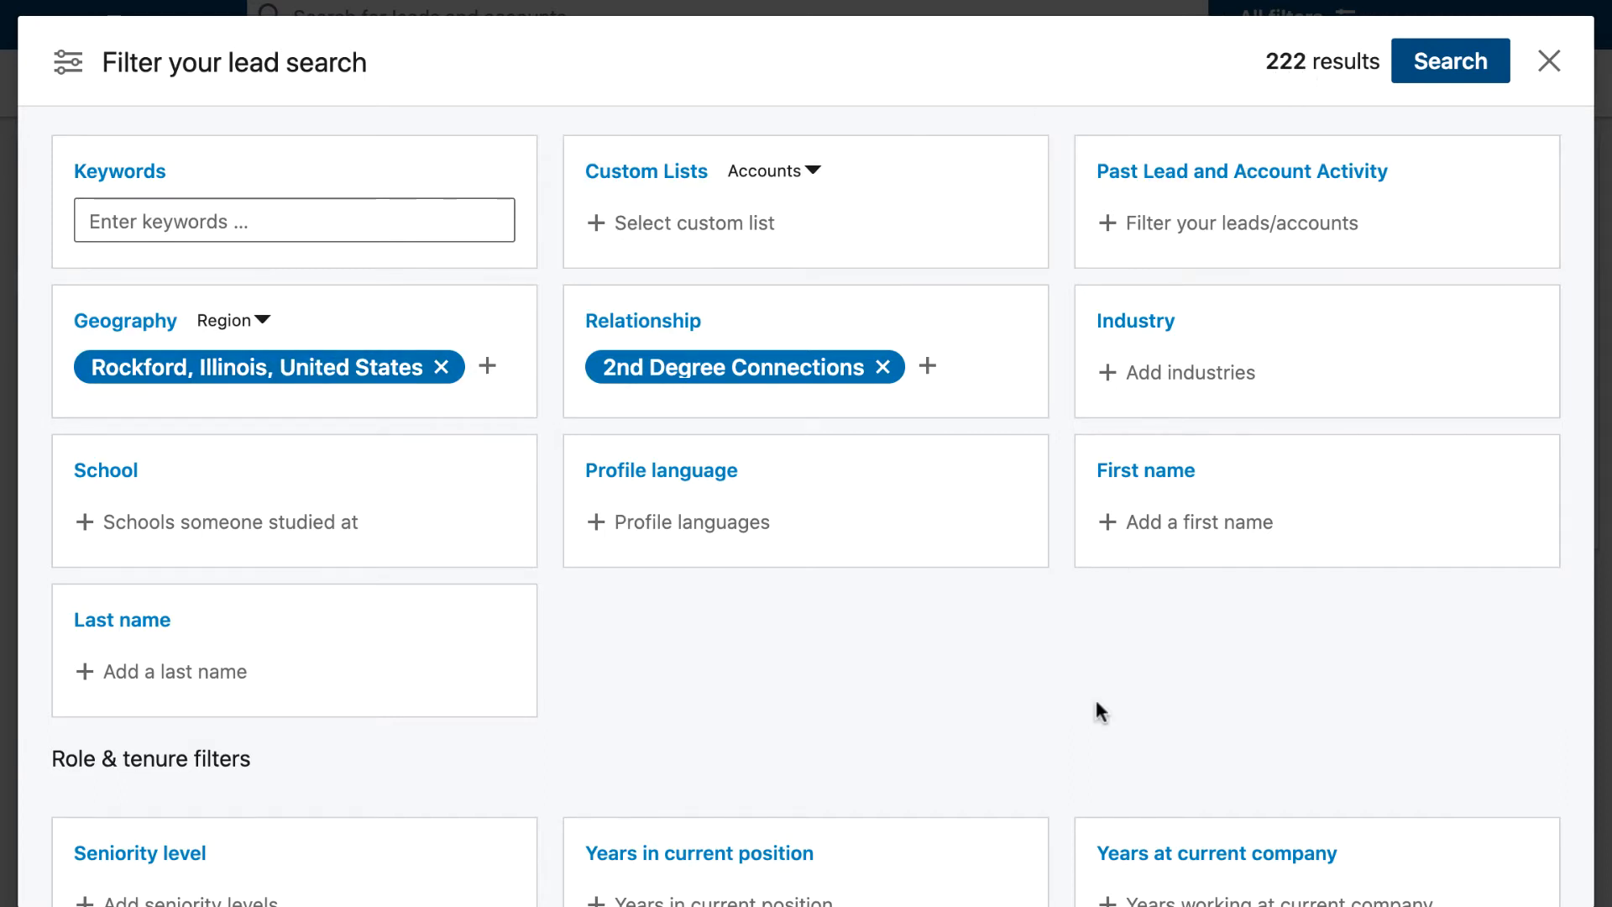
Filter to less than 1 year in current position, expand Years at current company, and apply the filters.
scroll(down, 3)
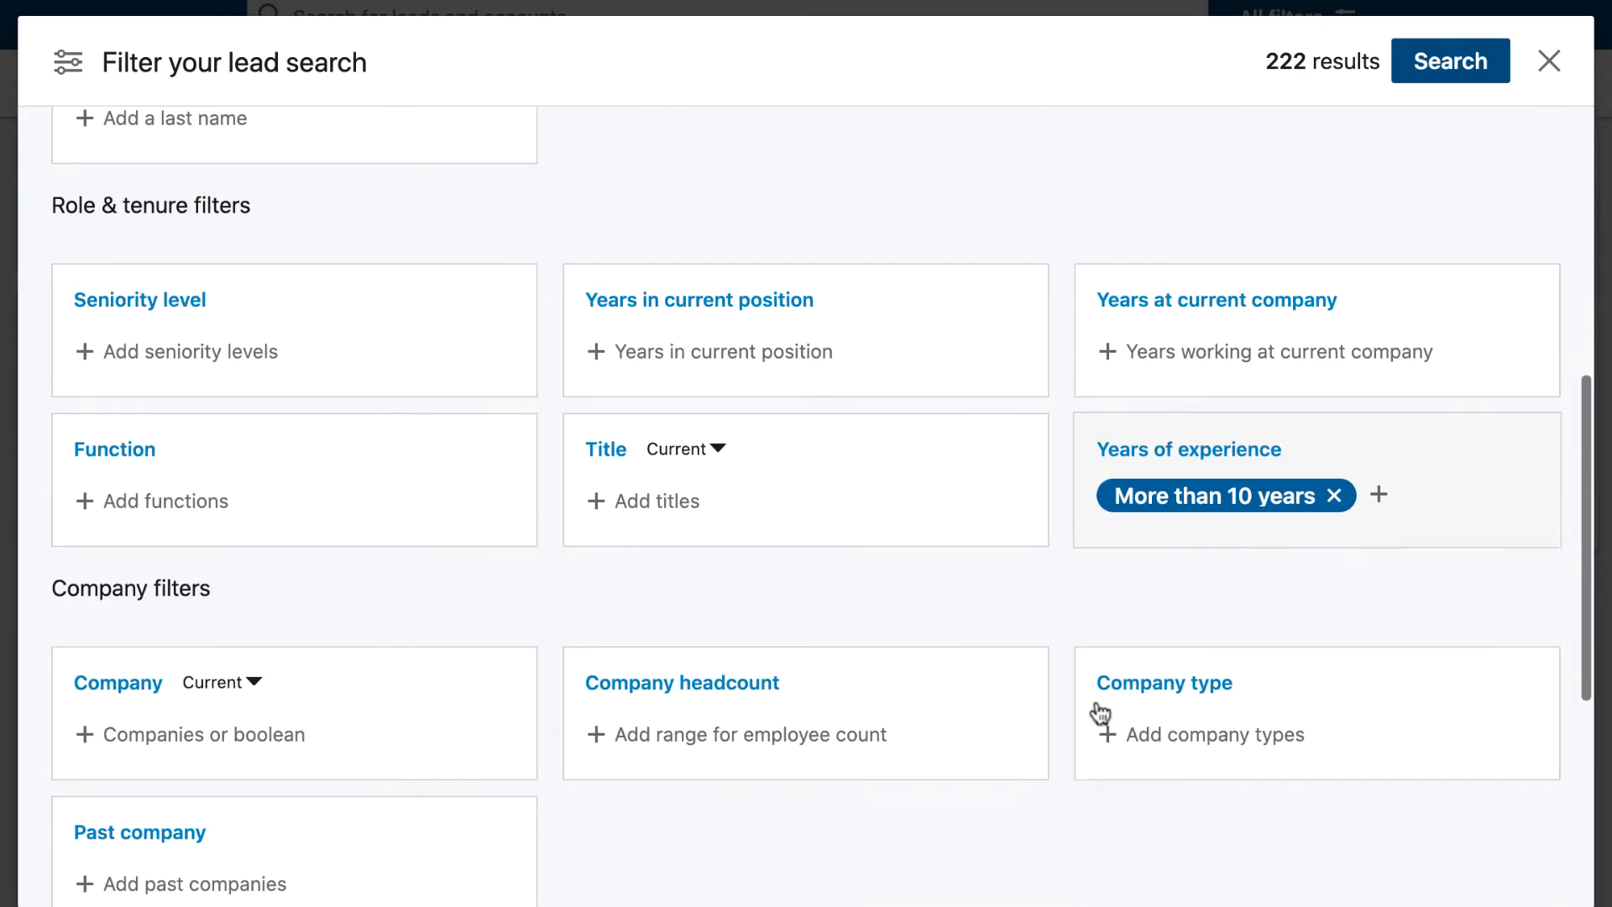
scroll(down, 3)
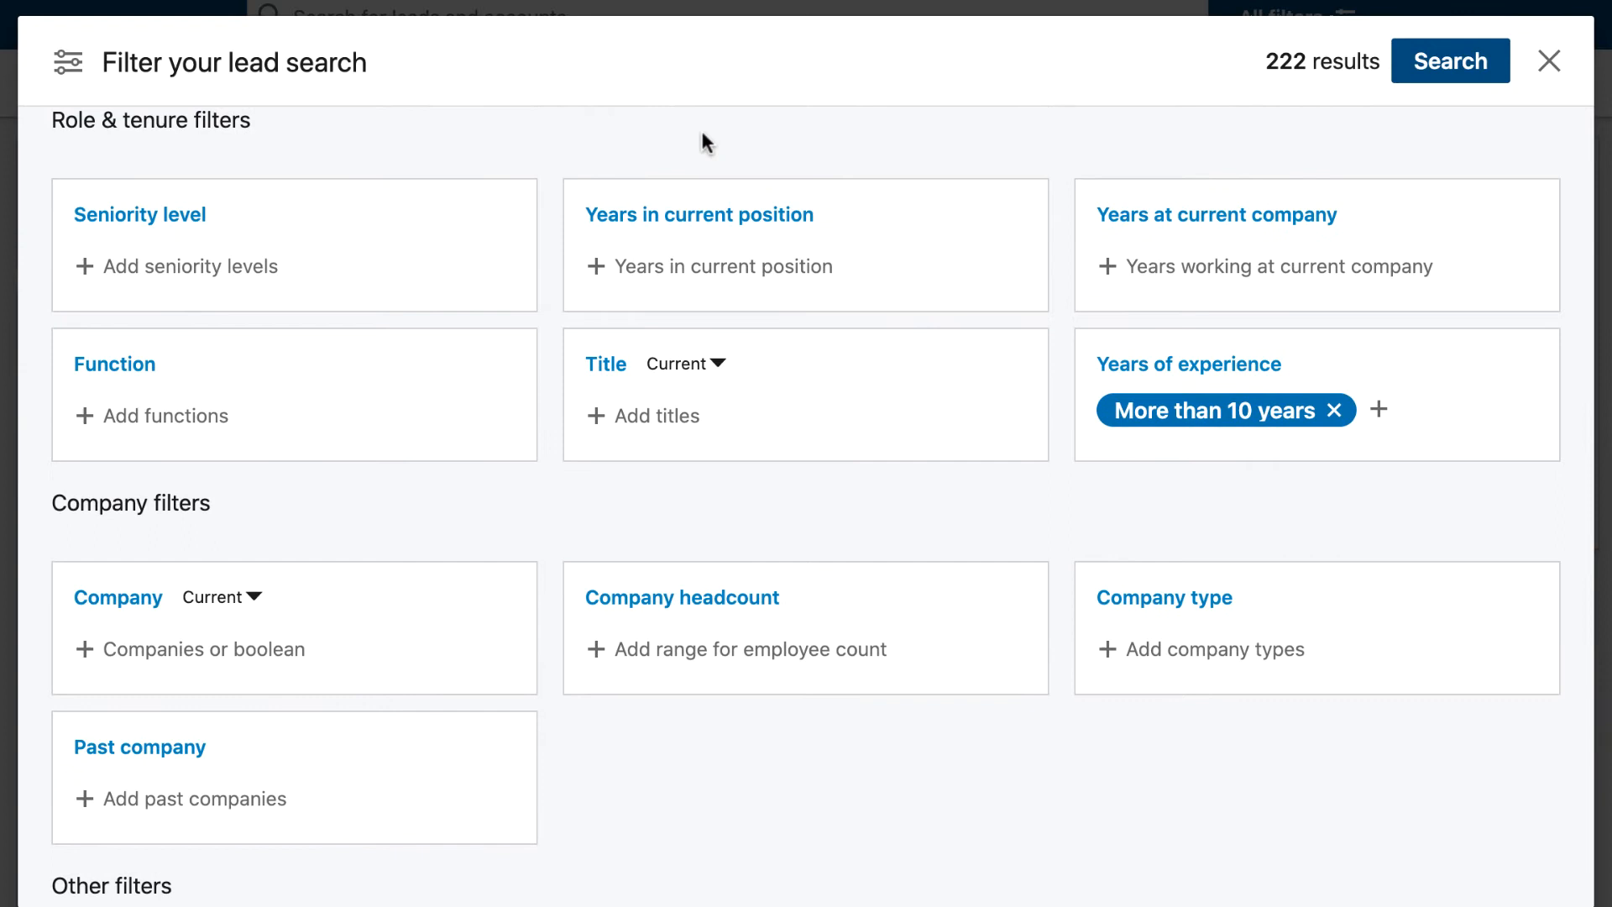
mouse_move(726, 258)
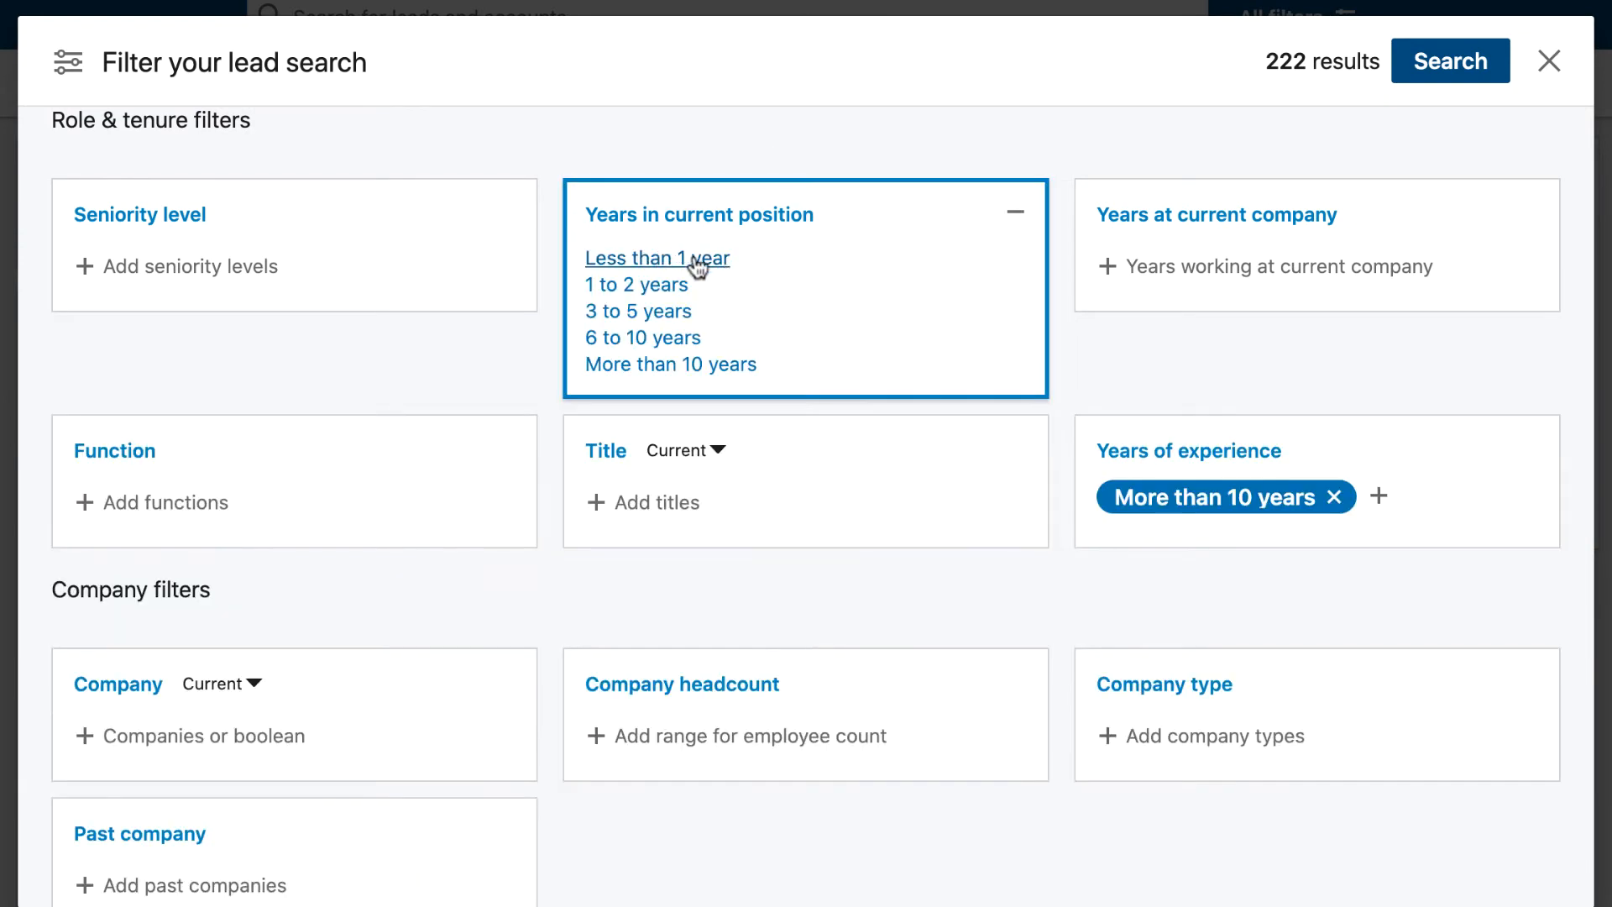
click(656, 258)
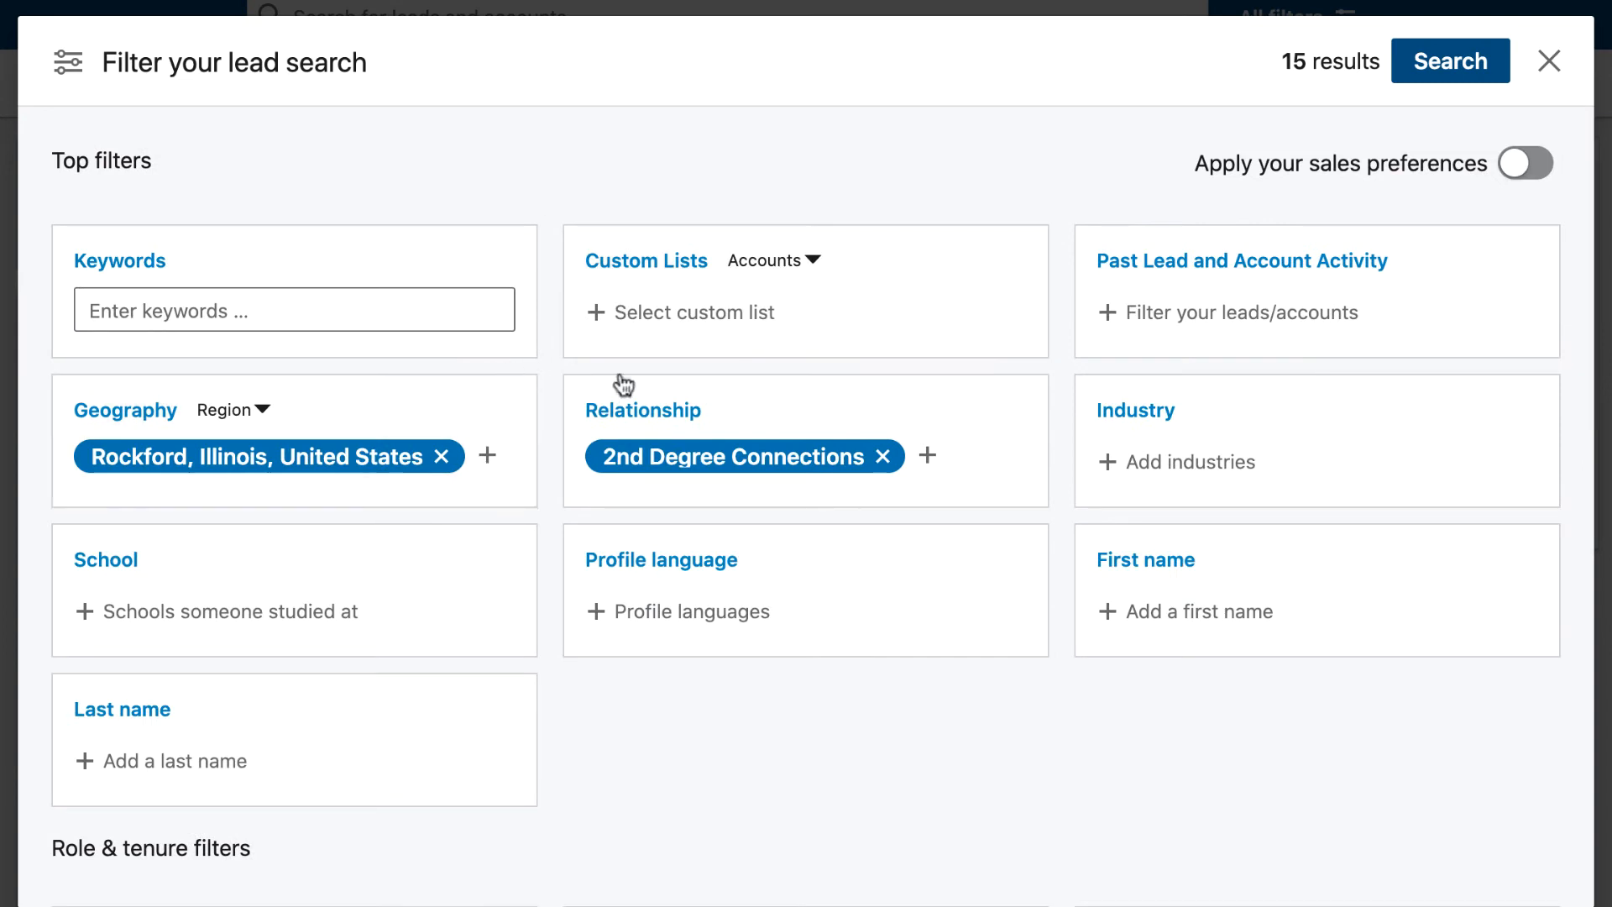
mouse_move(751, 440)
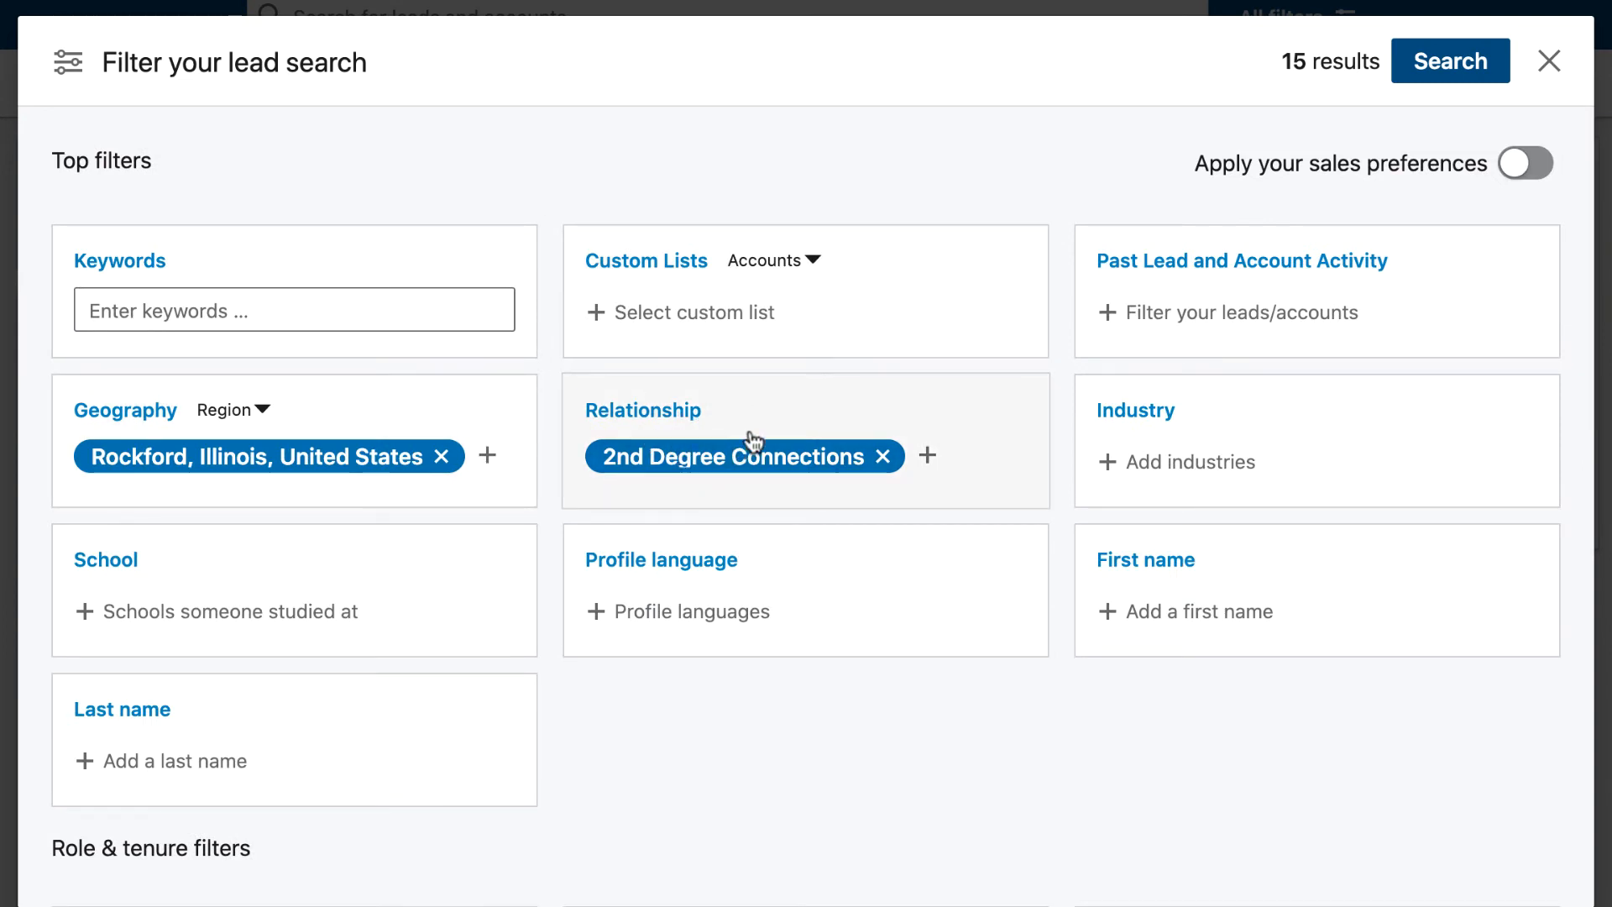
scroll(down, 3)
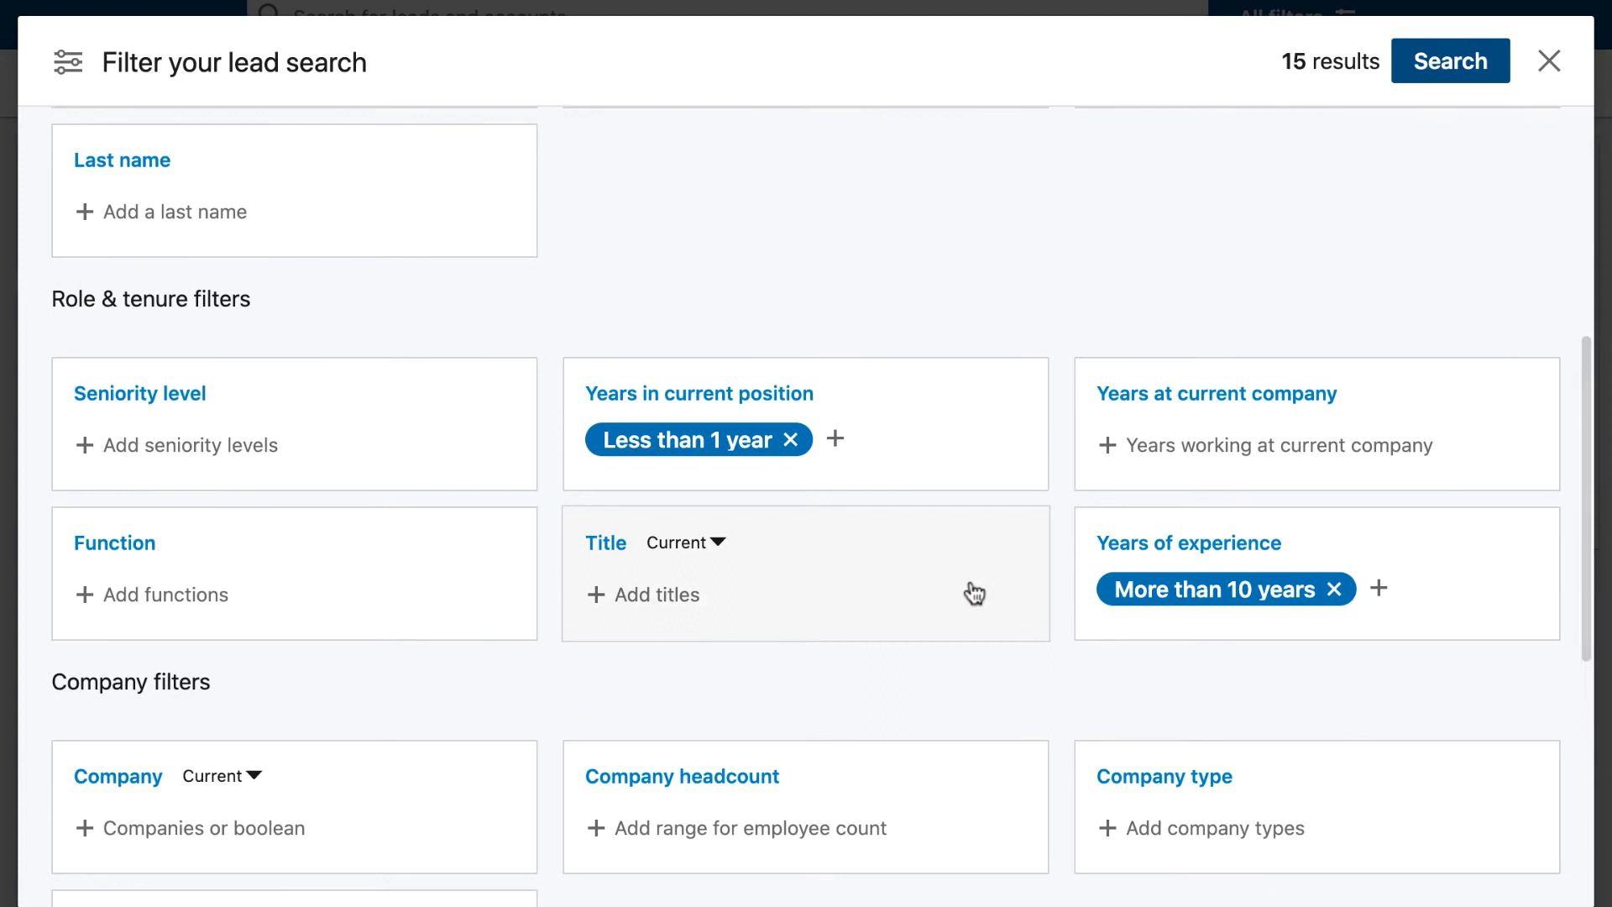
mouse_move(704, 440)
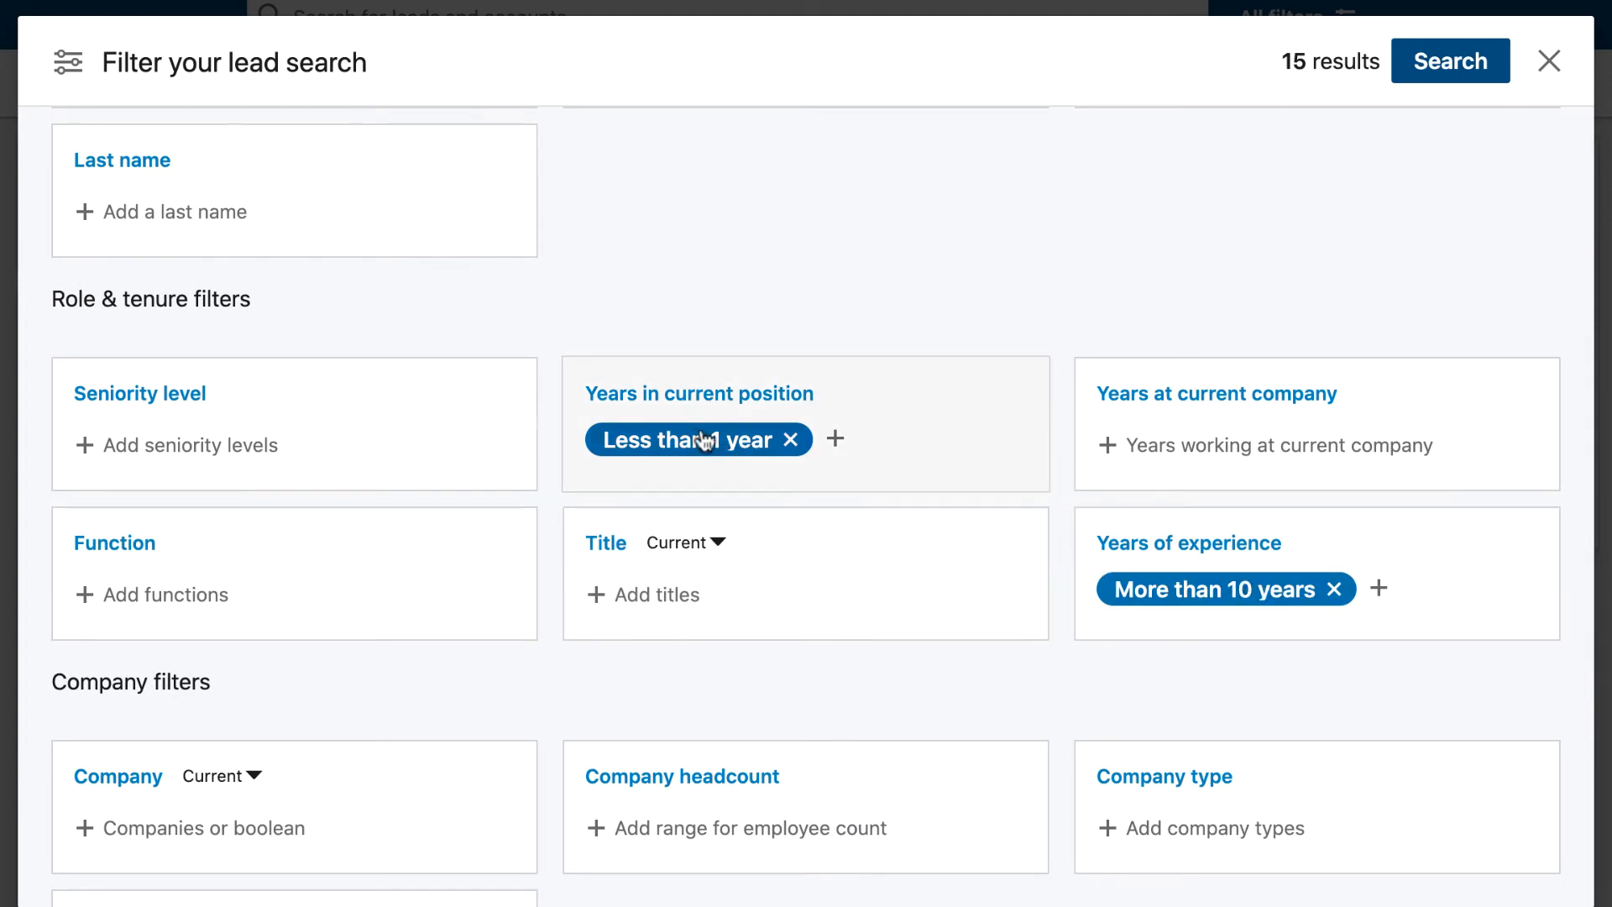
mouse_move(699, 440)
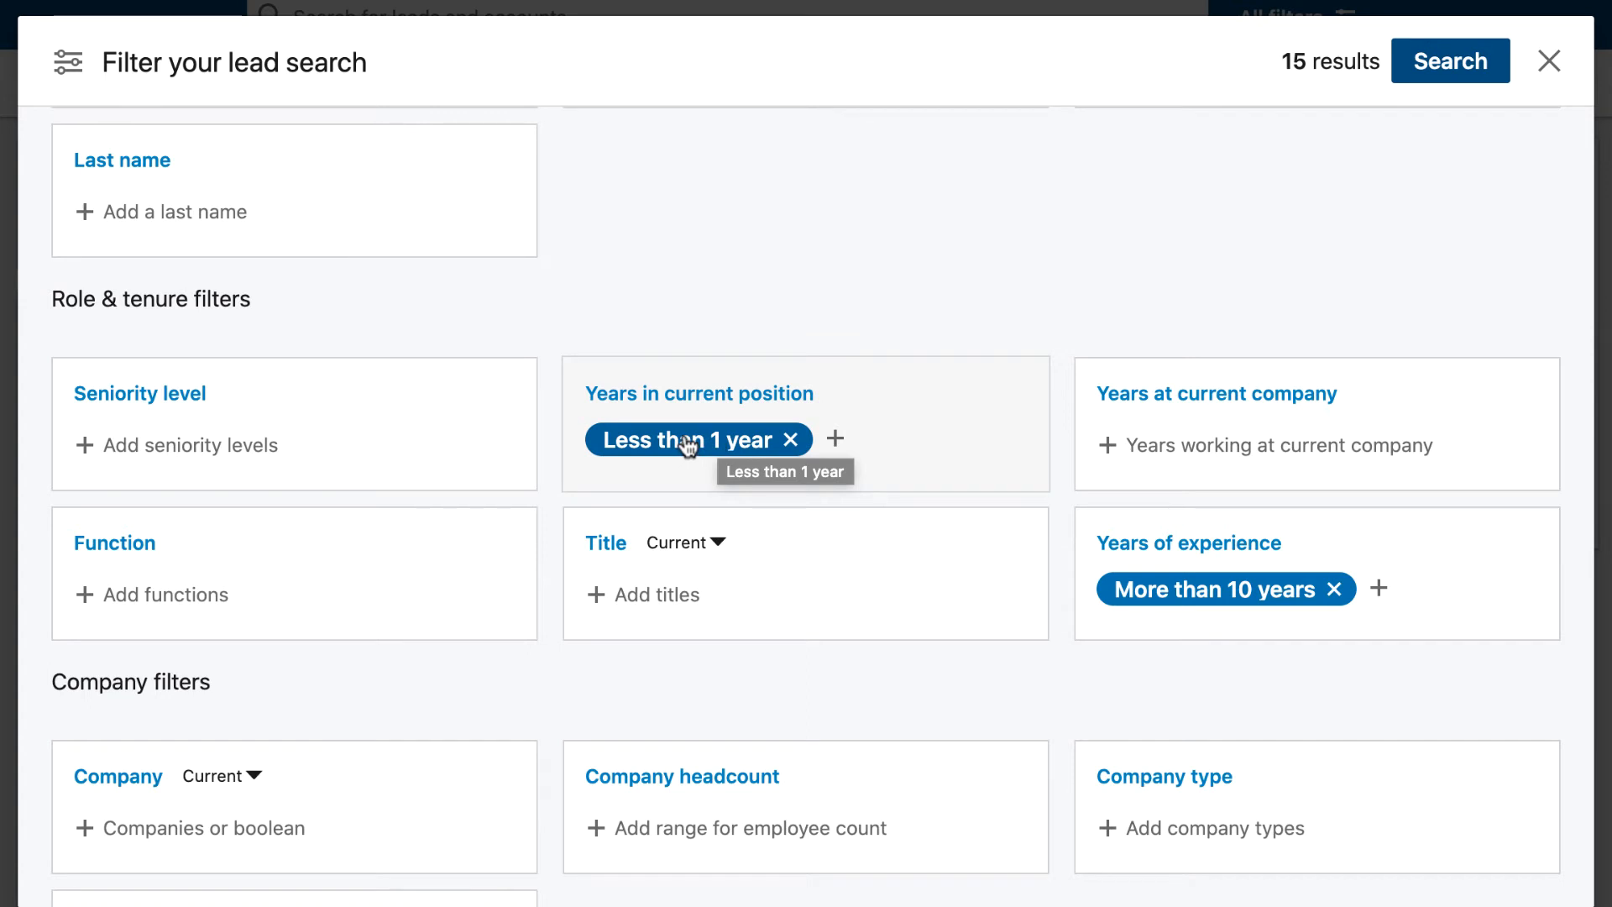
scroll(down, 3)
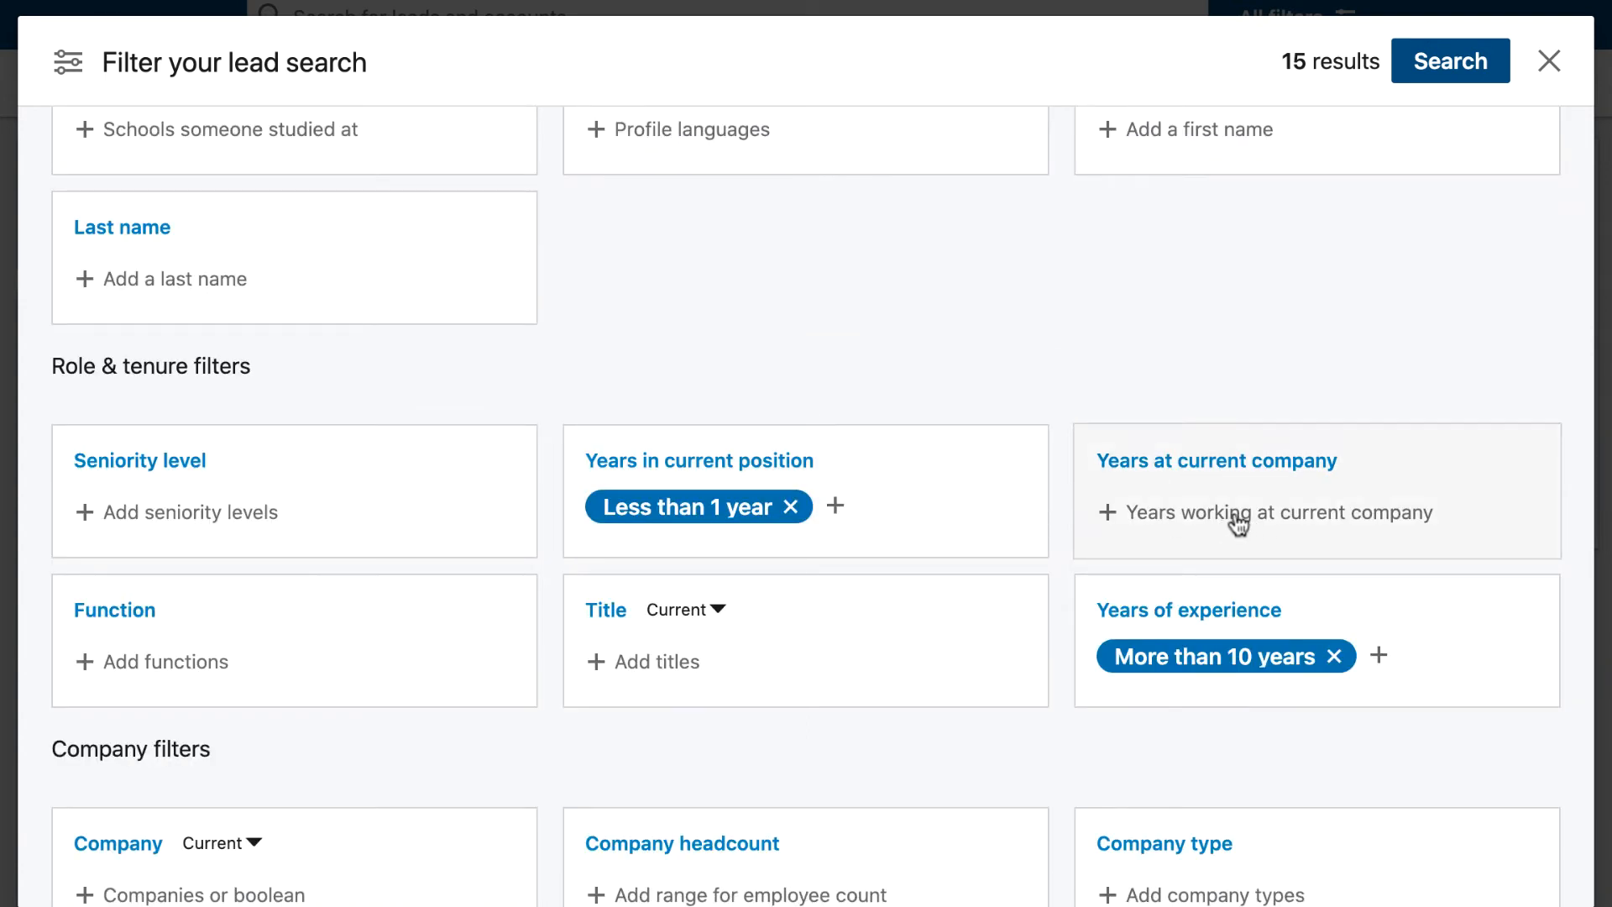
mouse_move(809, 479)
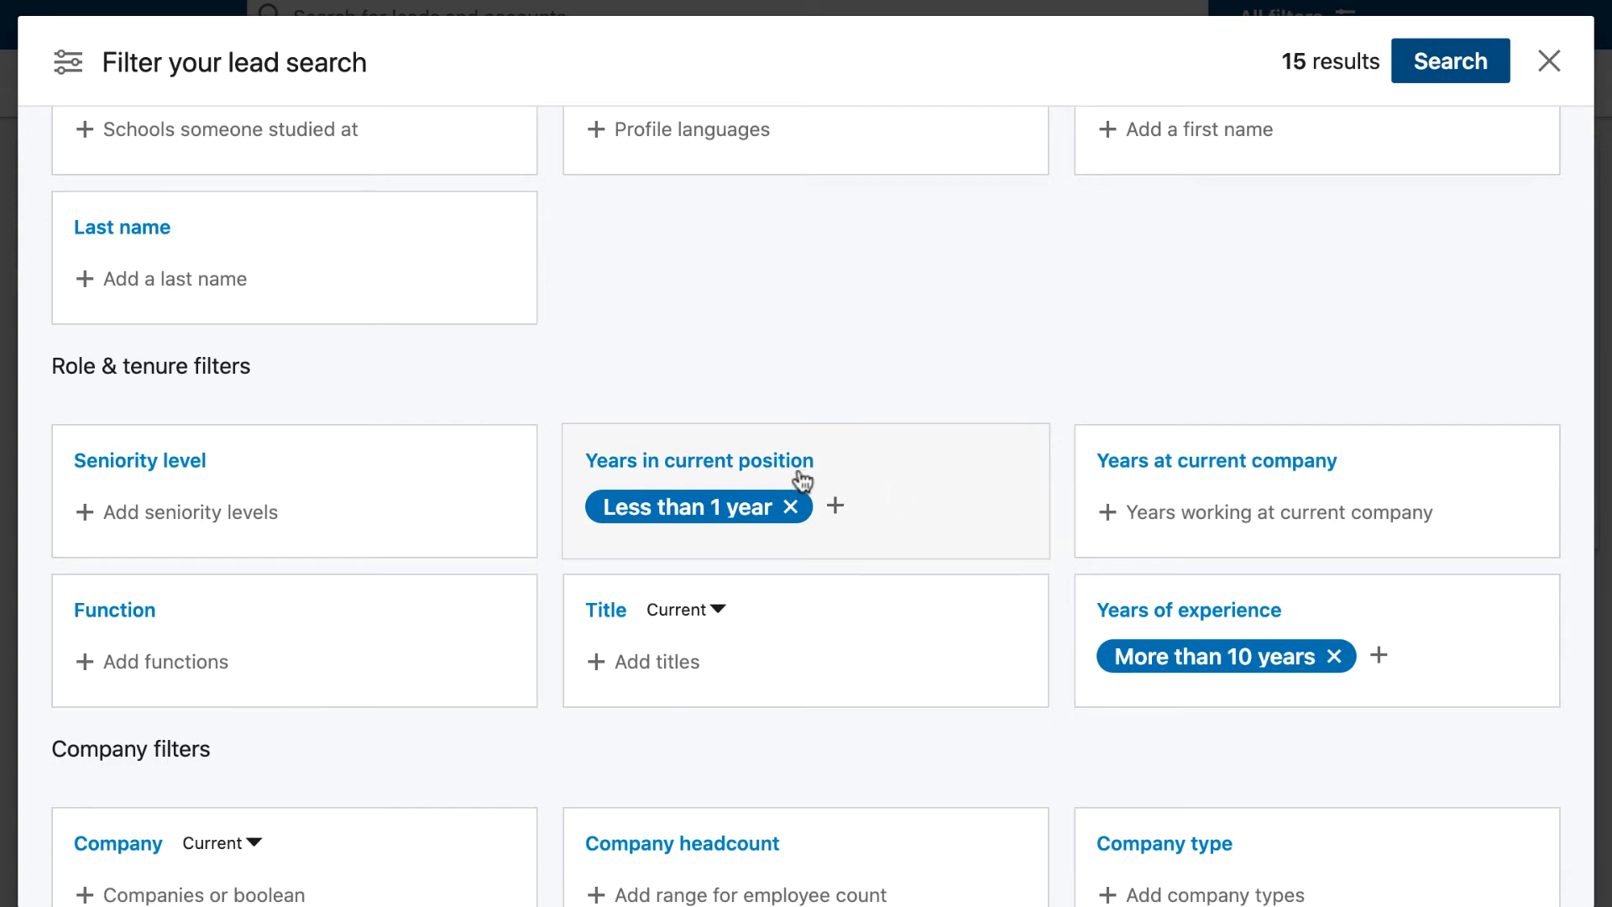
click(1216, 460)
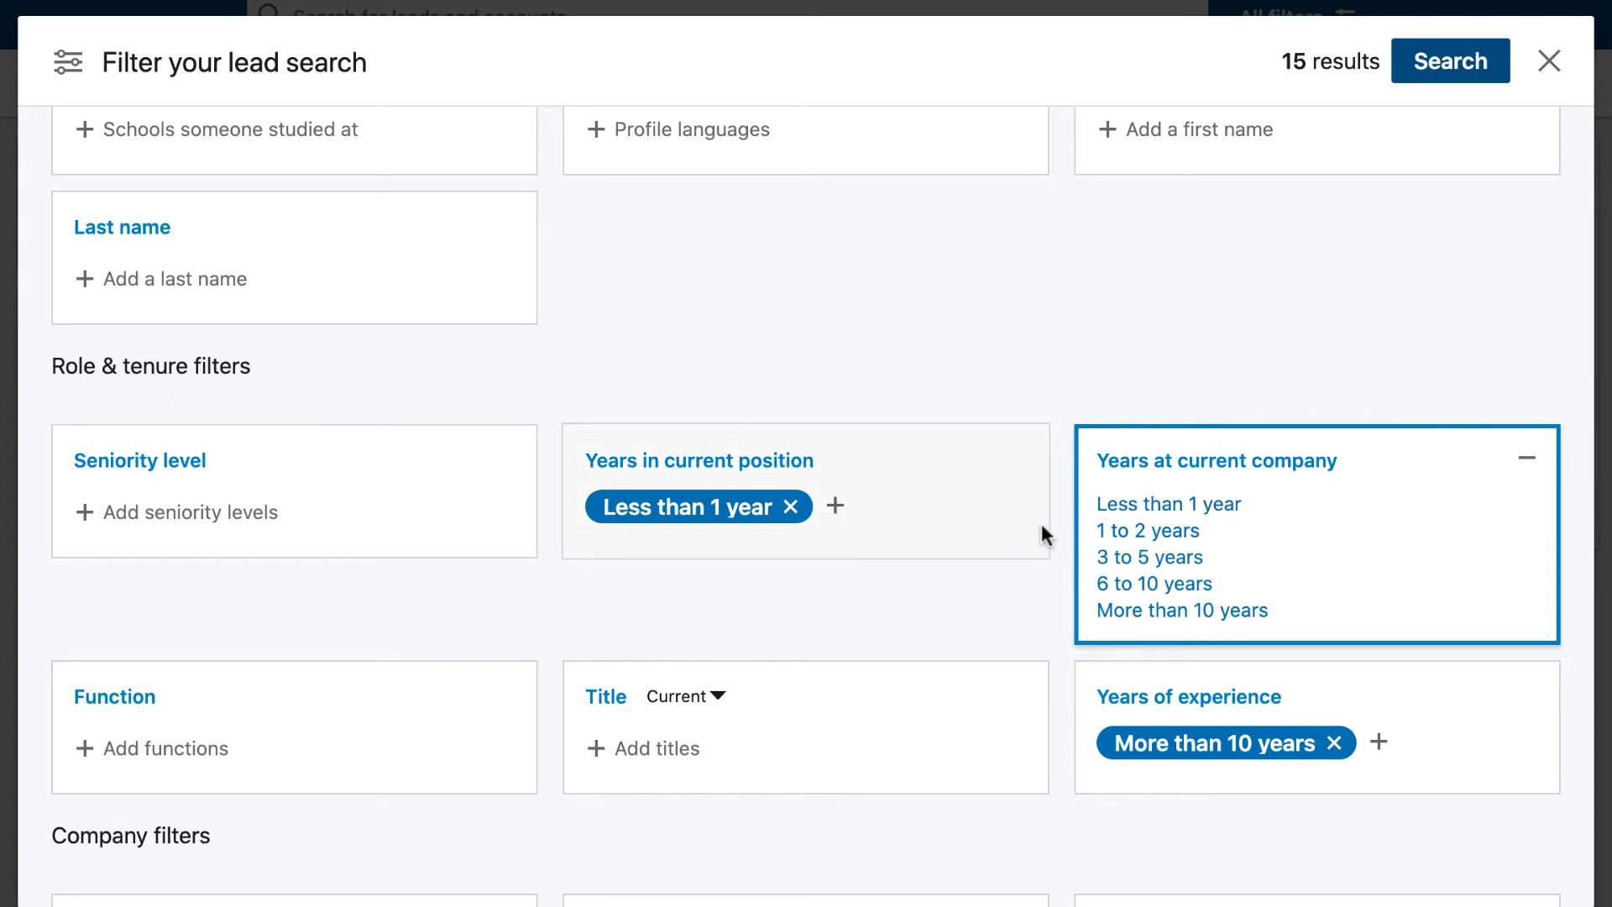
click(1449, 61)
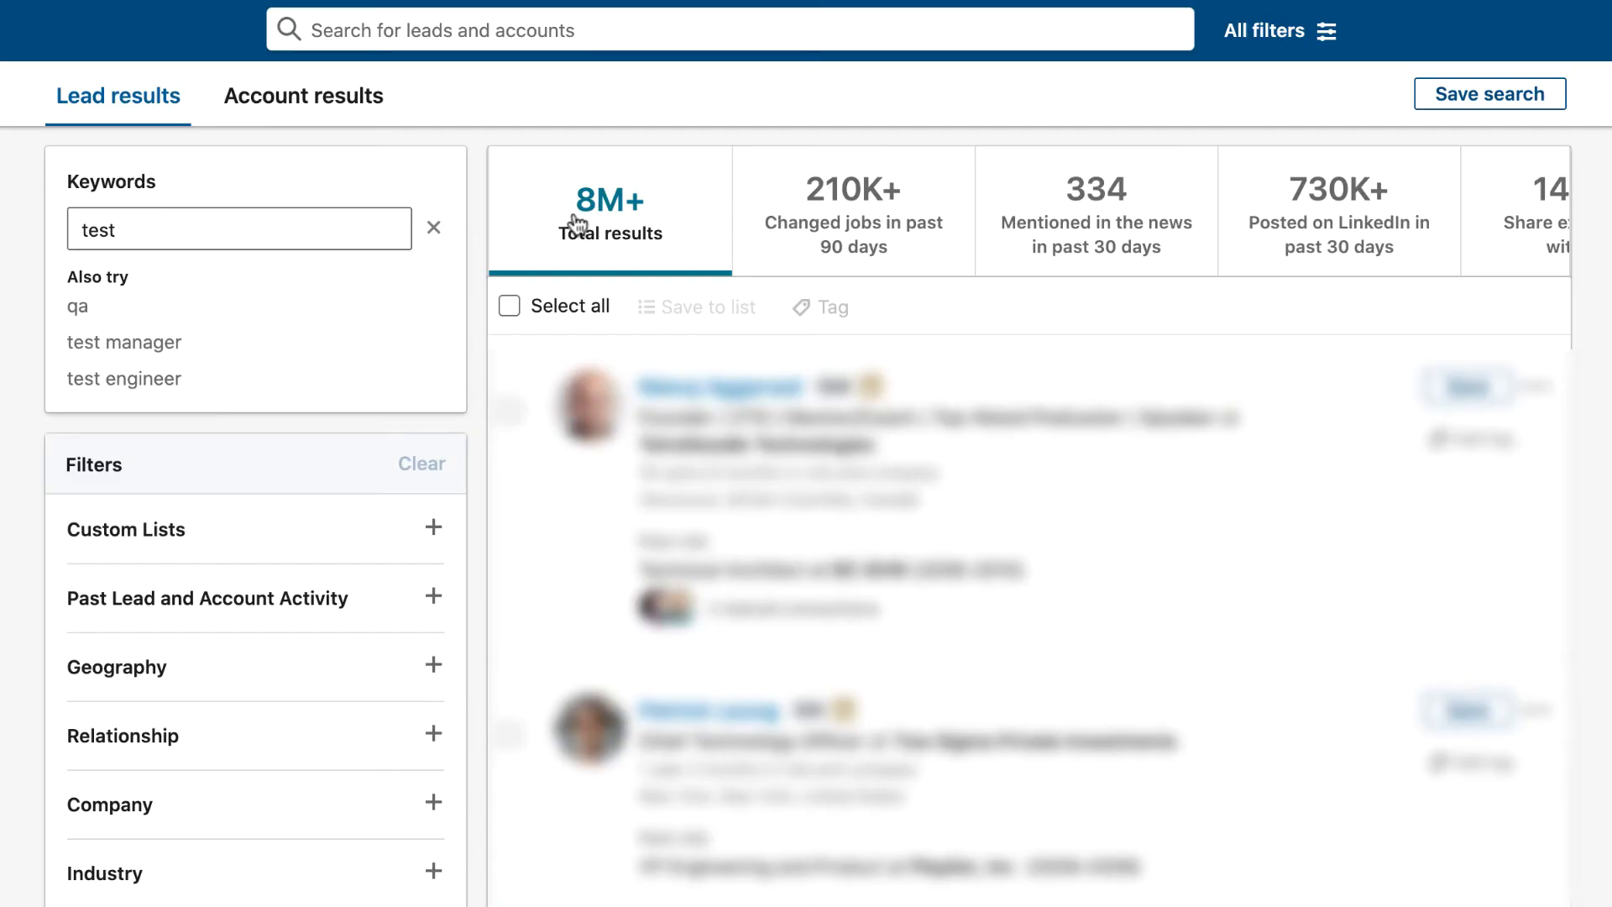
mouse_move(648, 145)
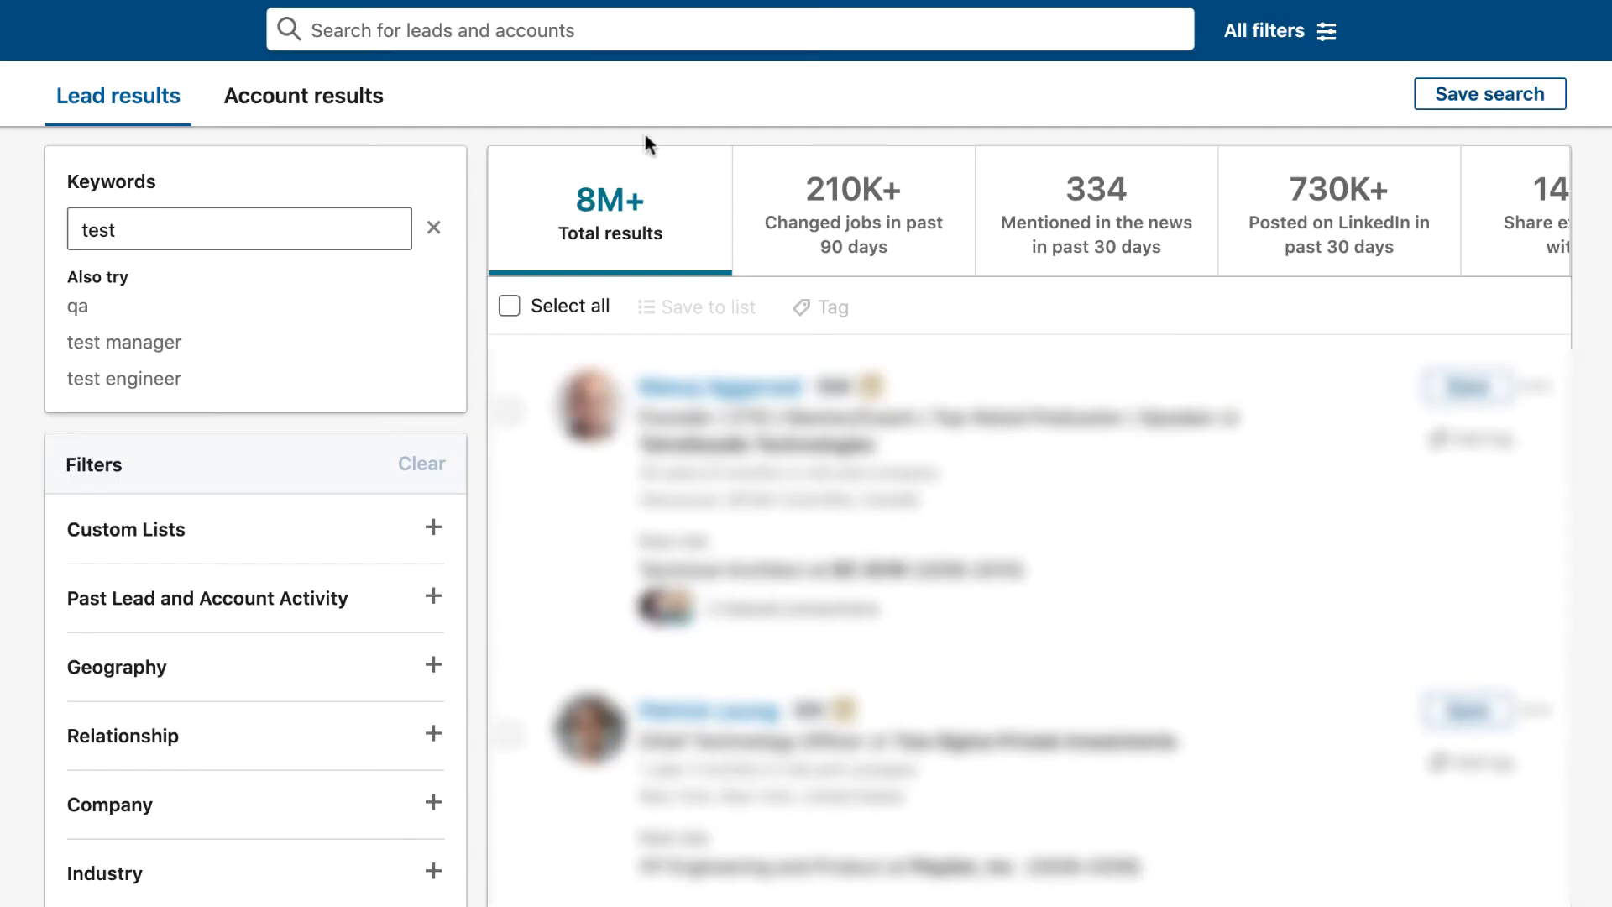
mouse_move(704, 131)
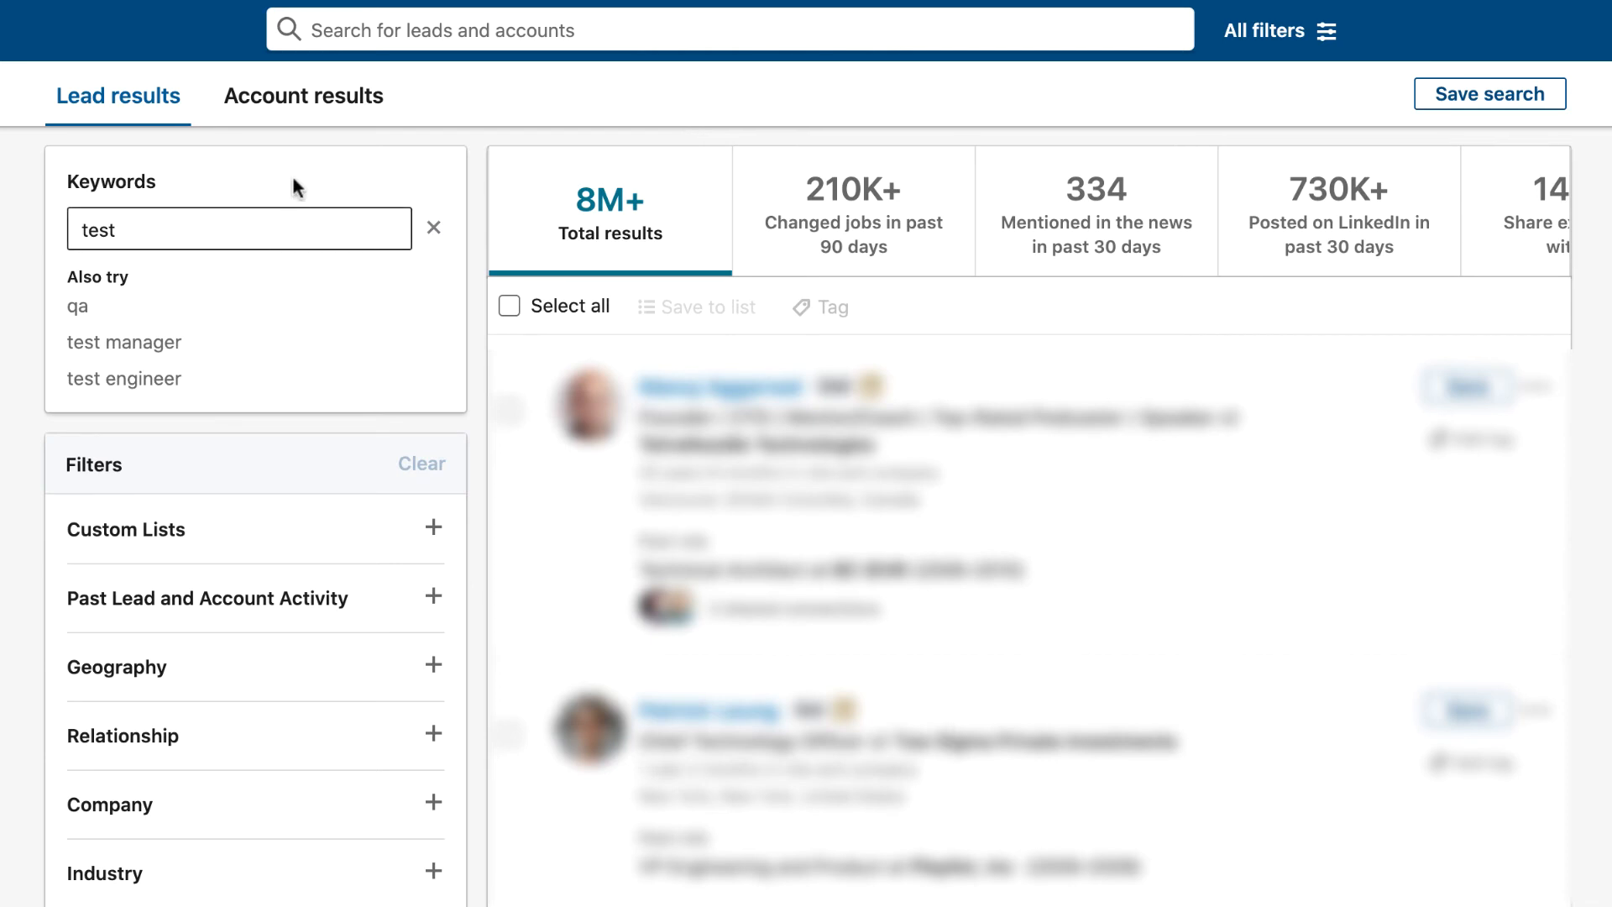
mouse_move(355, 264)
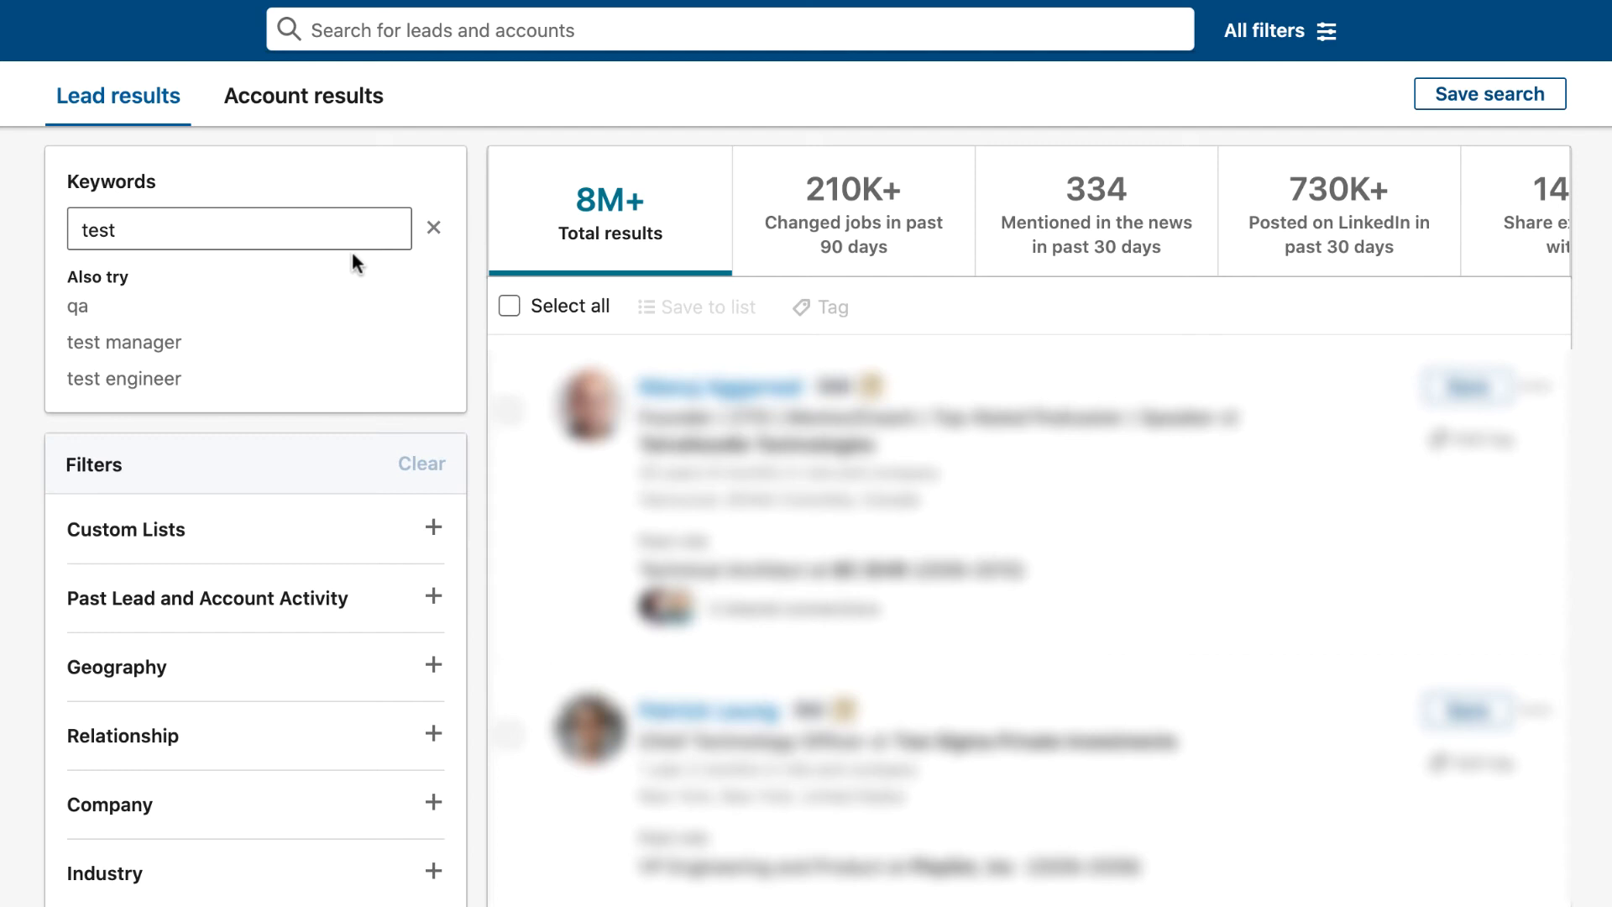
mouse_move(450, 204)
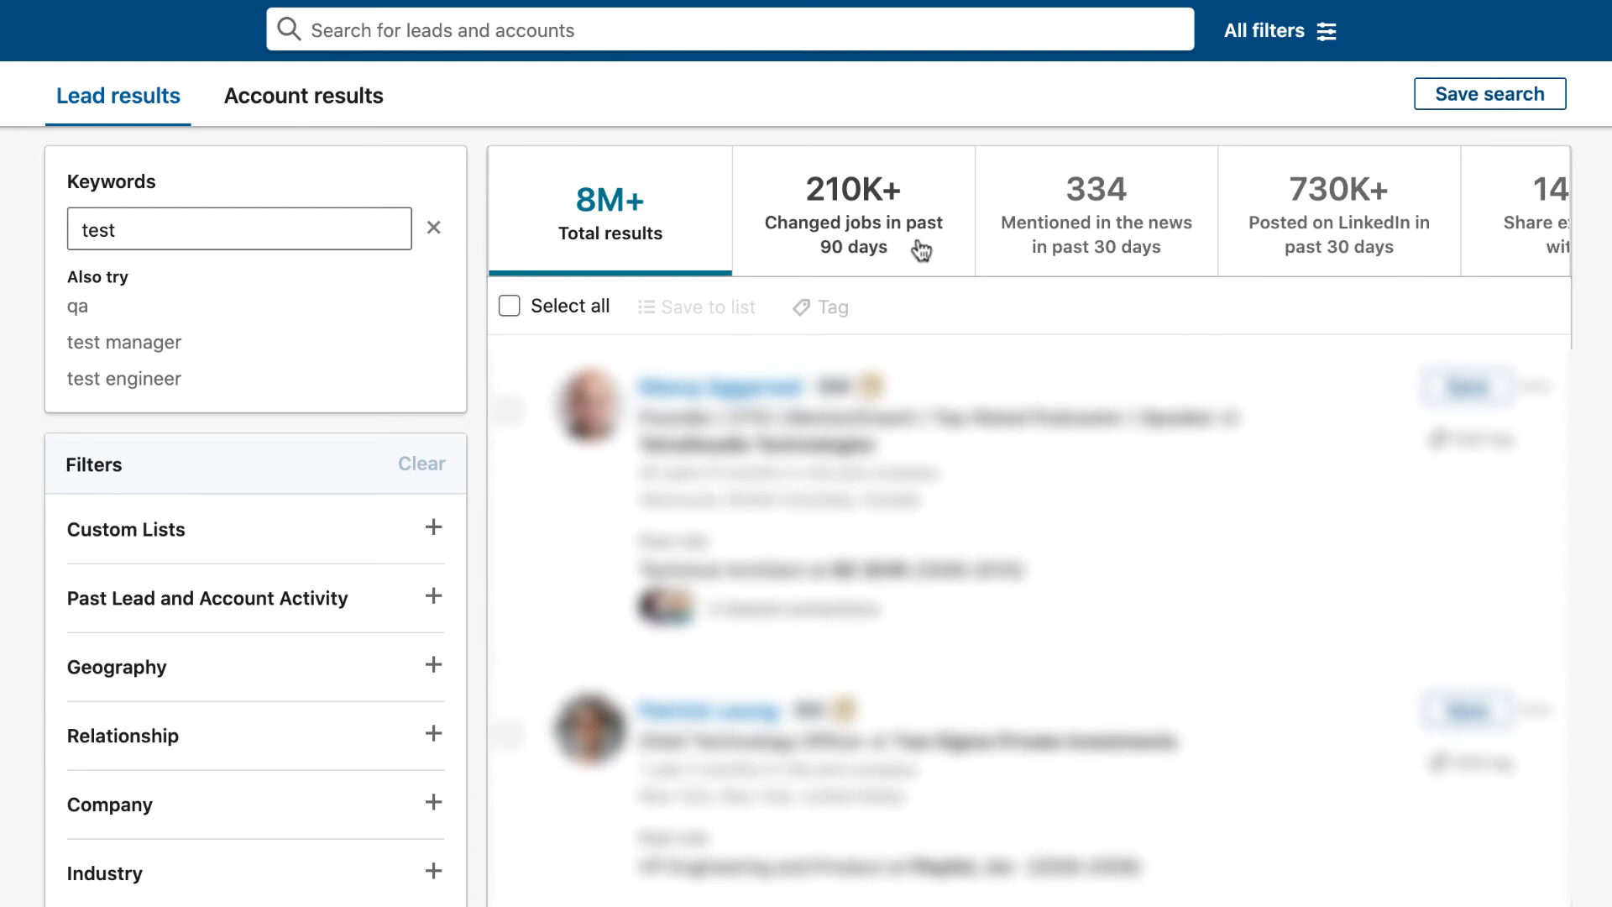
Show leads who changed jobs in the past 90 days and start saving the search.
click(851, 212)
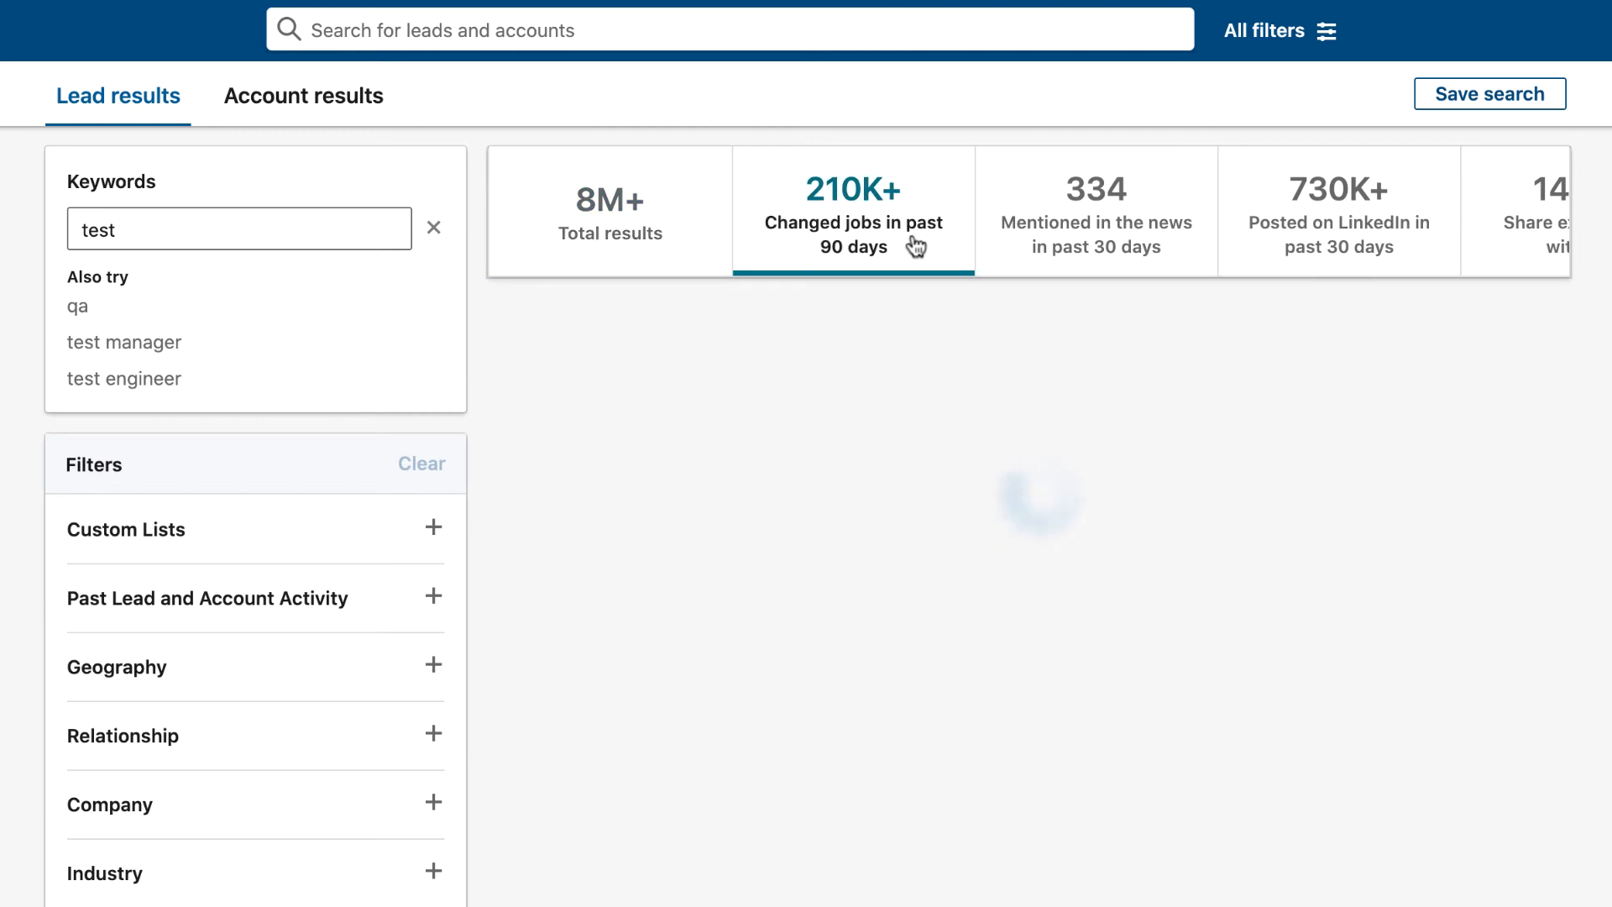
click(851, 212)
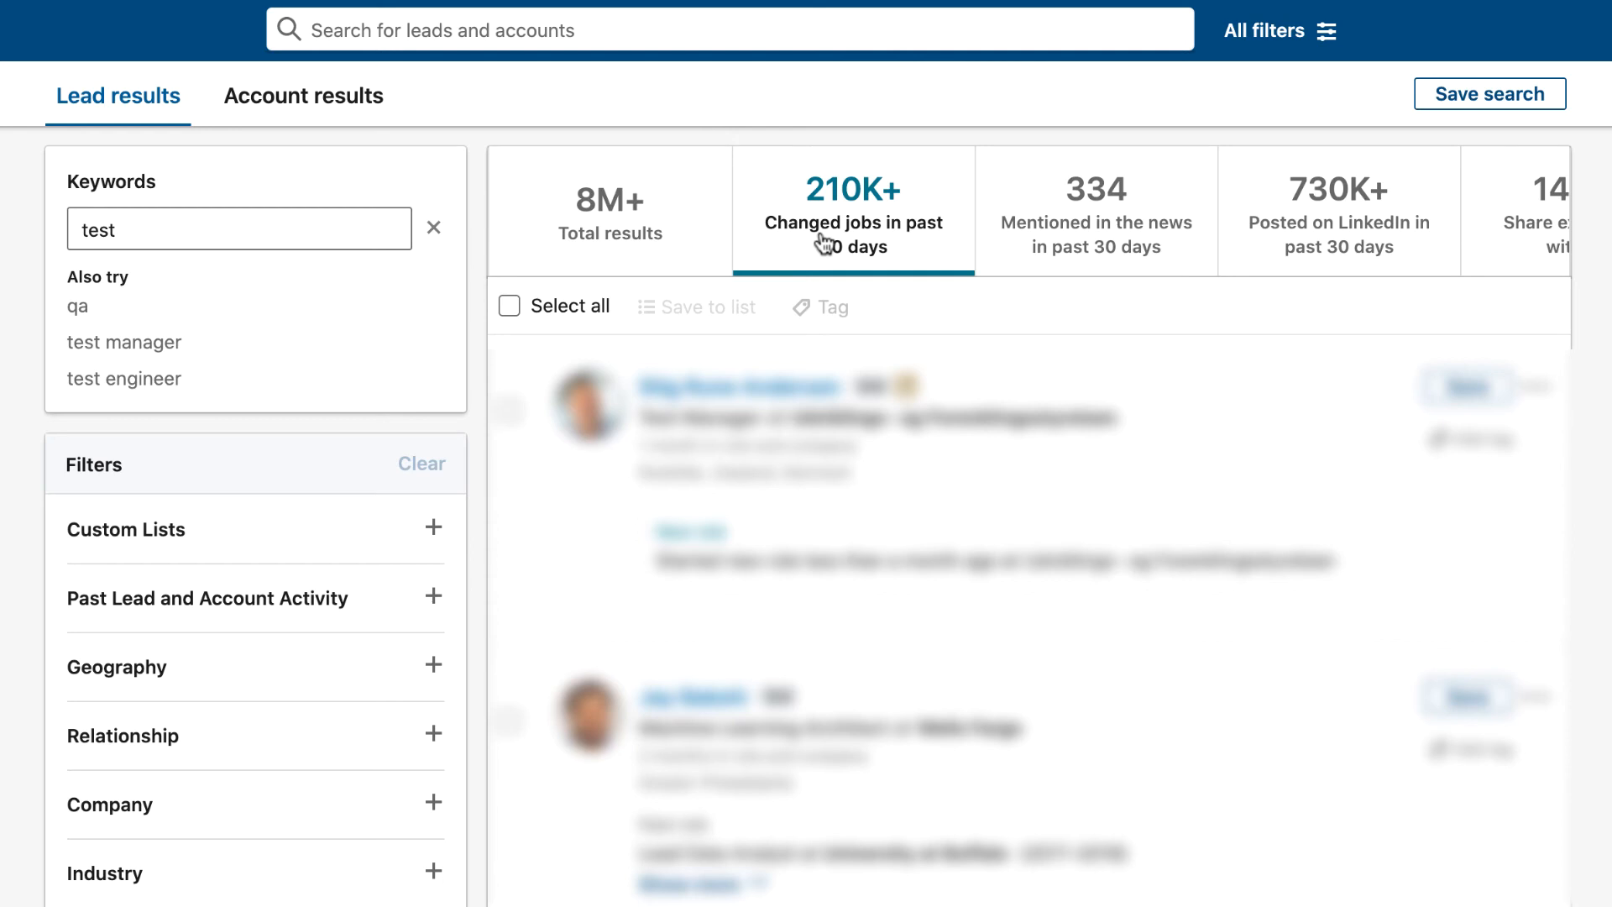
mouse_move(1089, 144)
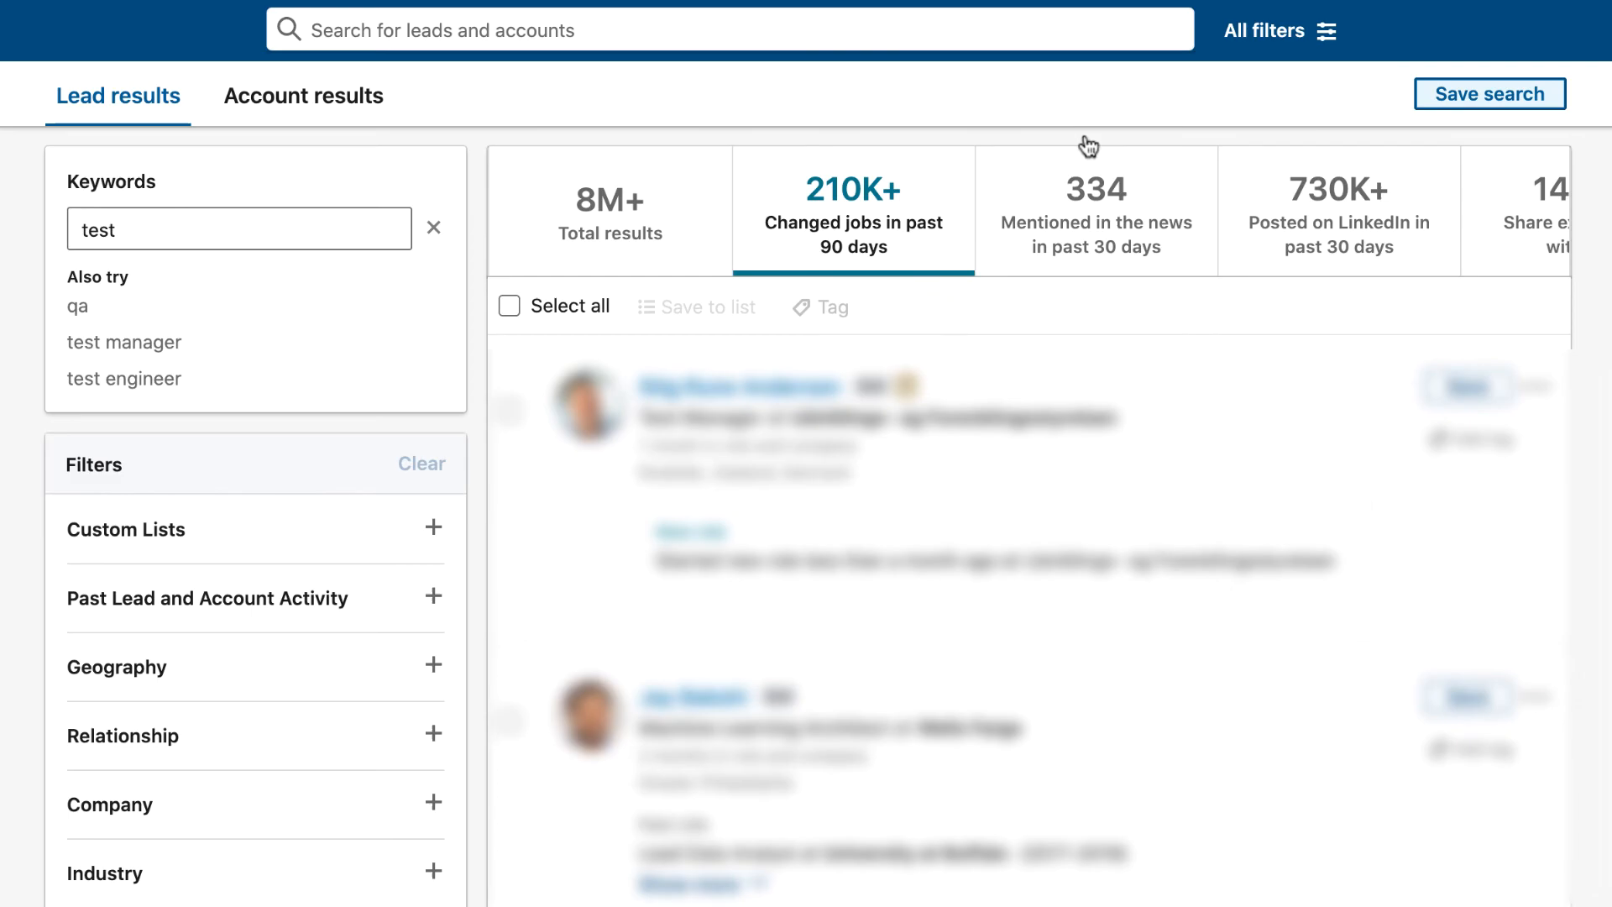
click(1490, 94)
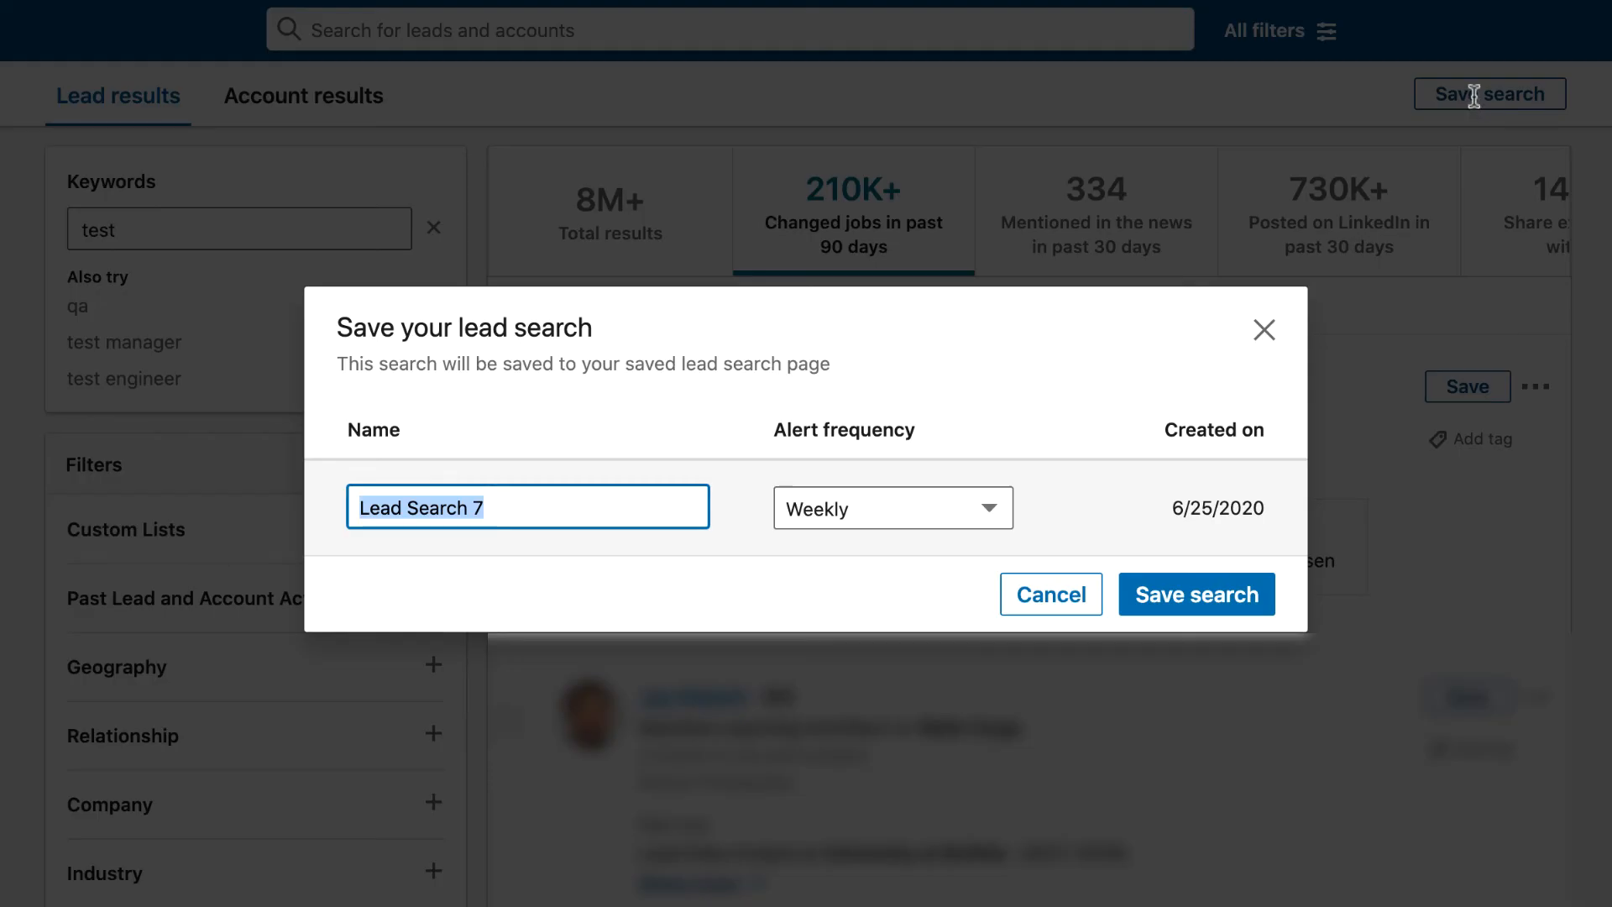
mouse_move(852, 436)
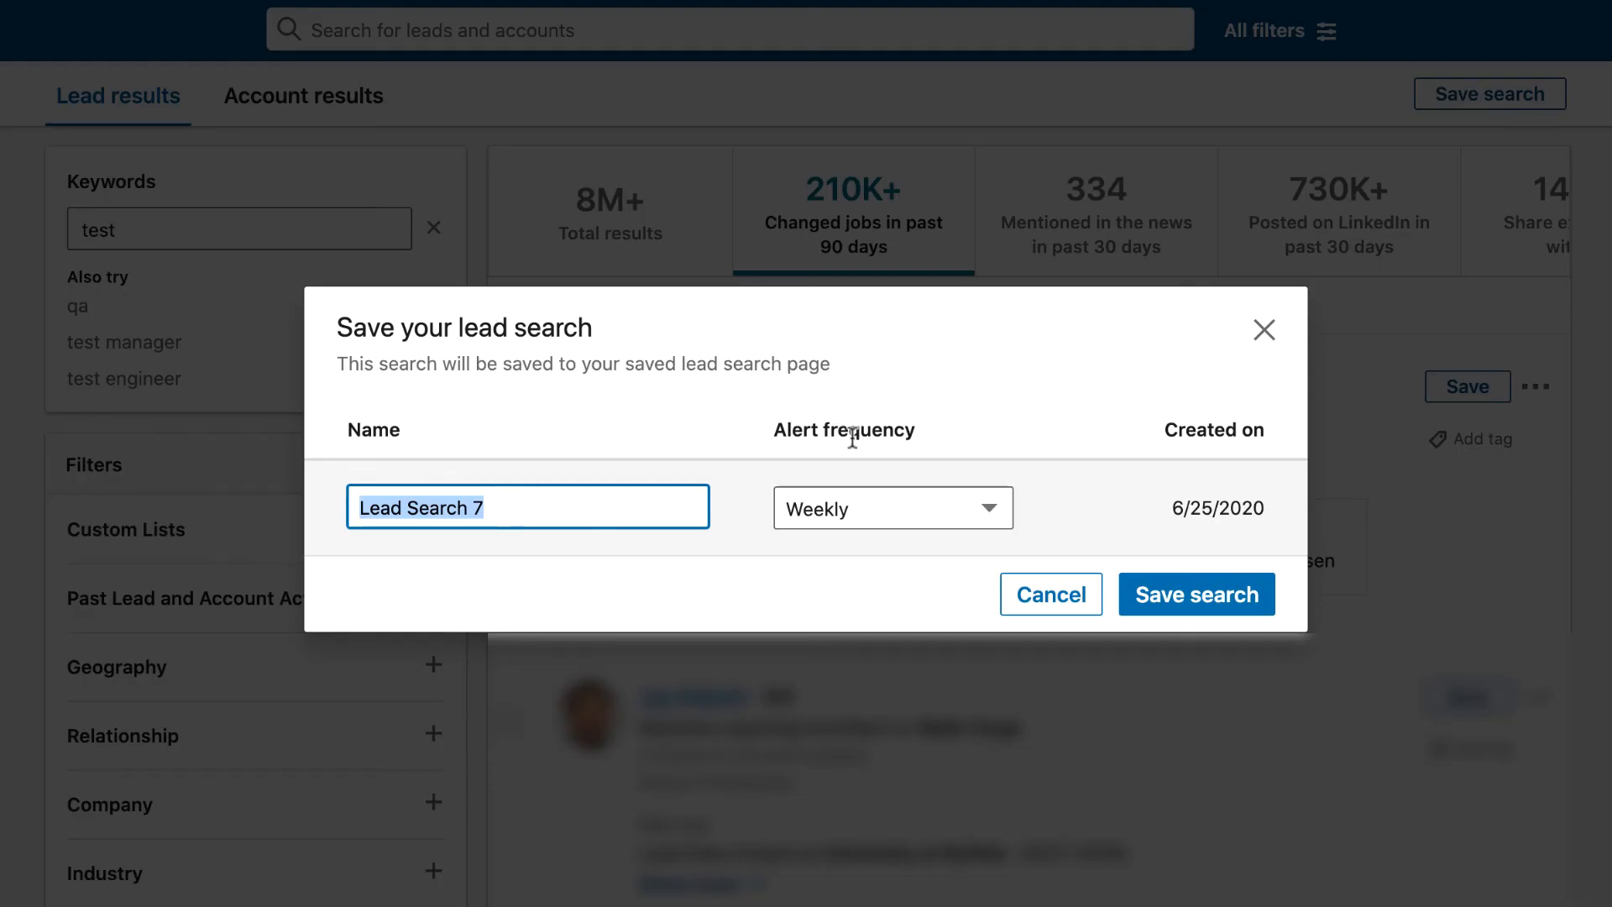
click(890, 507)
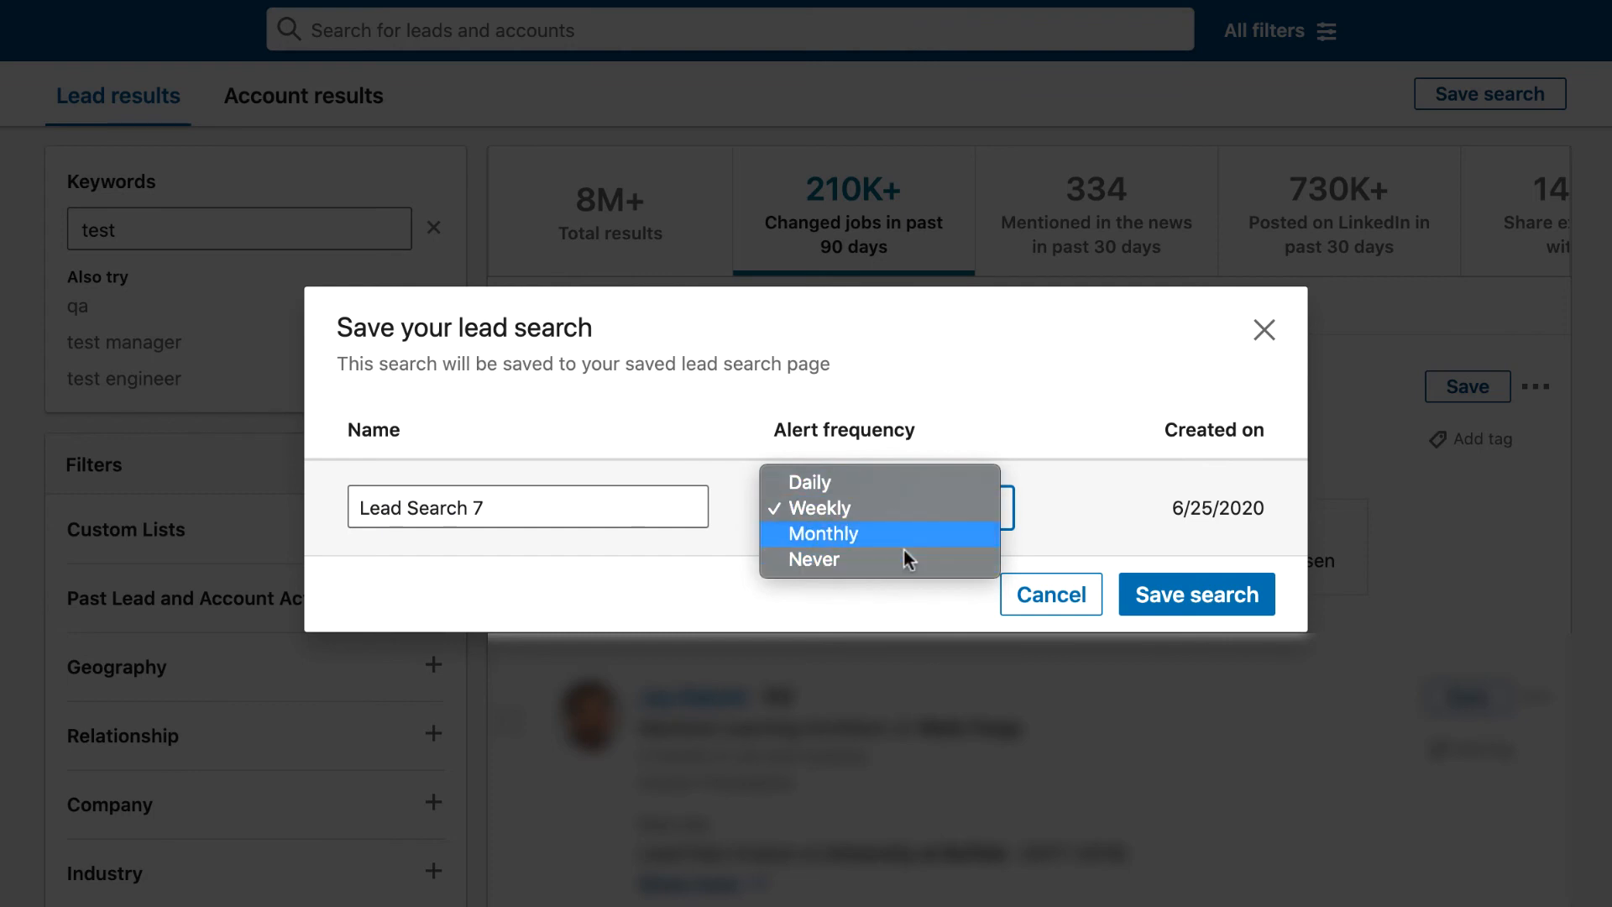
mouse_move(646, 346)
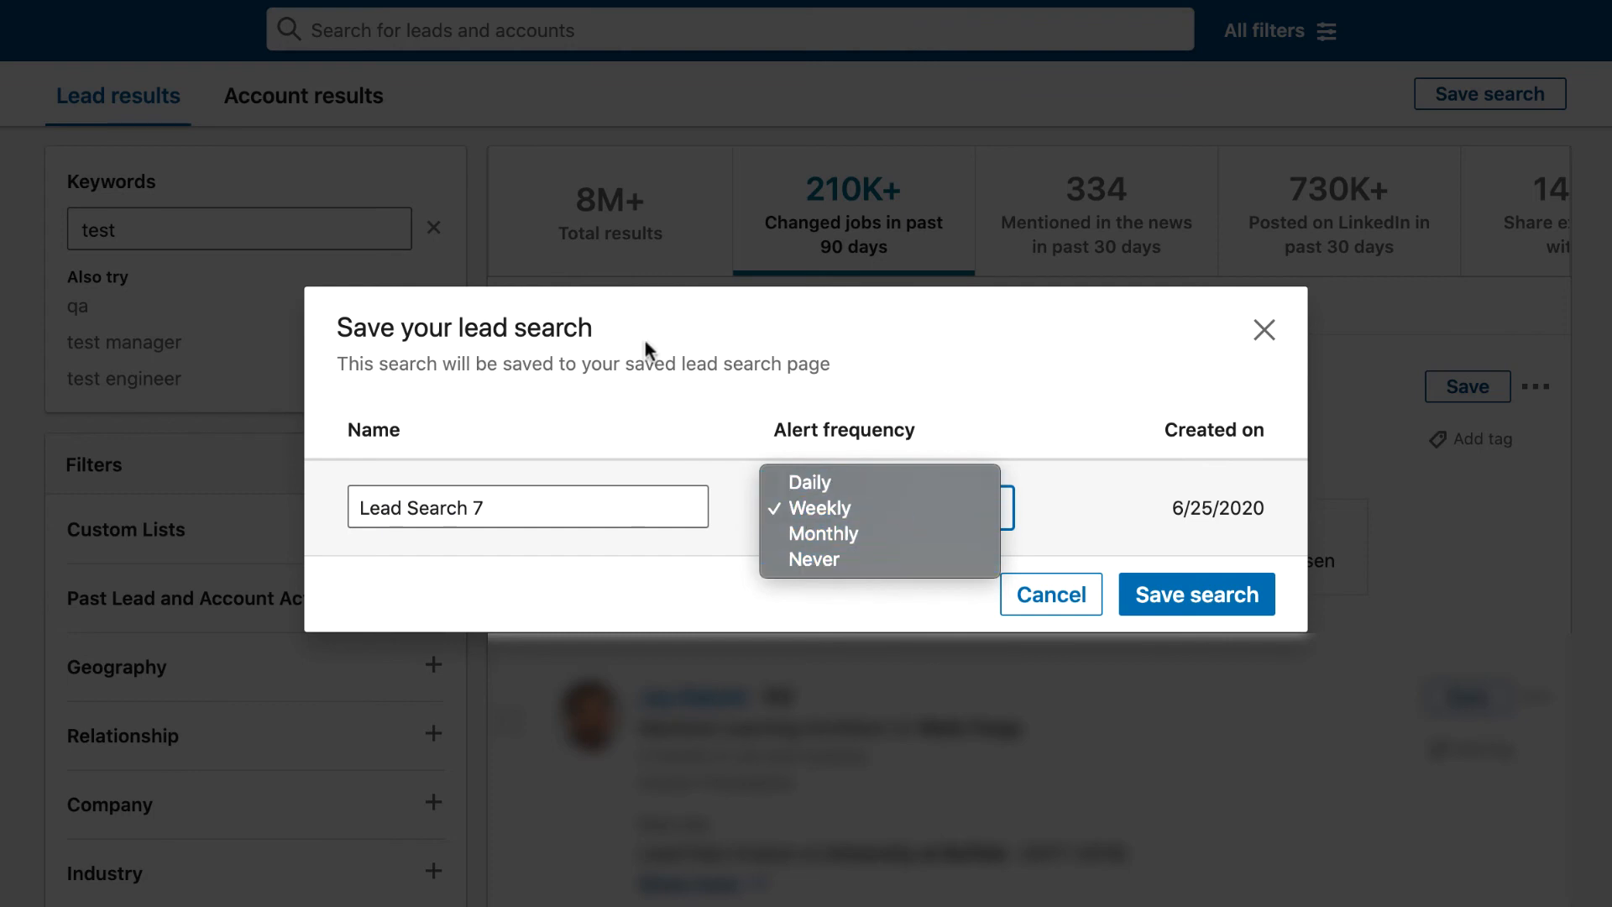
mouse_move(713, 373)
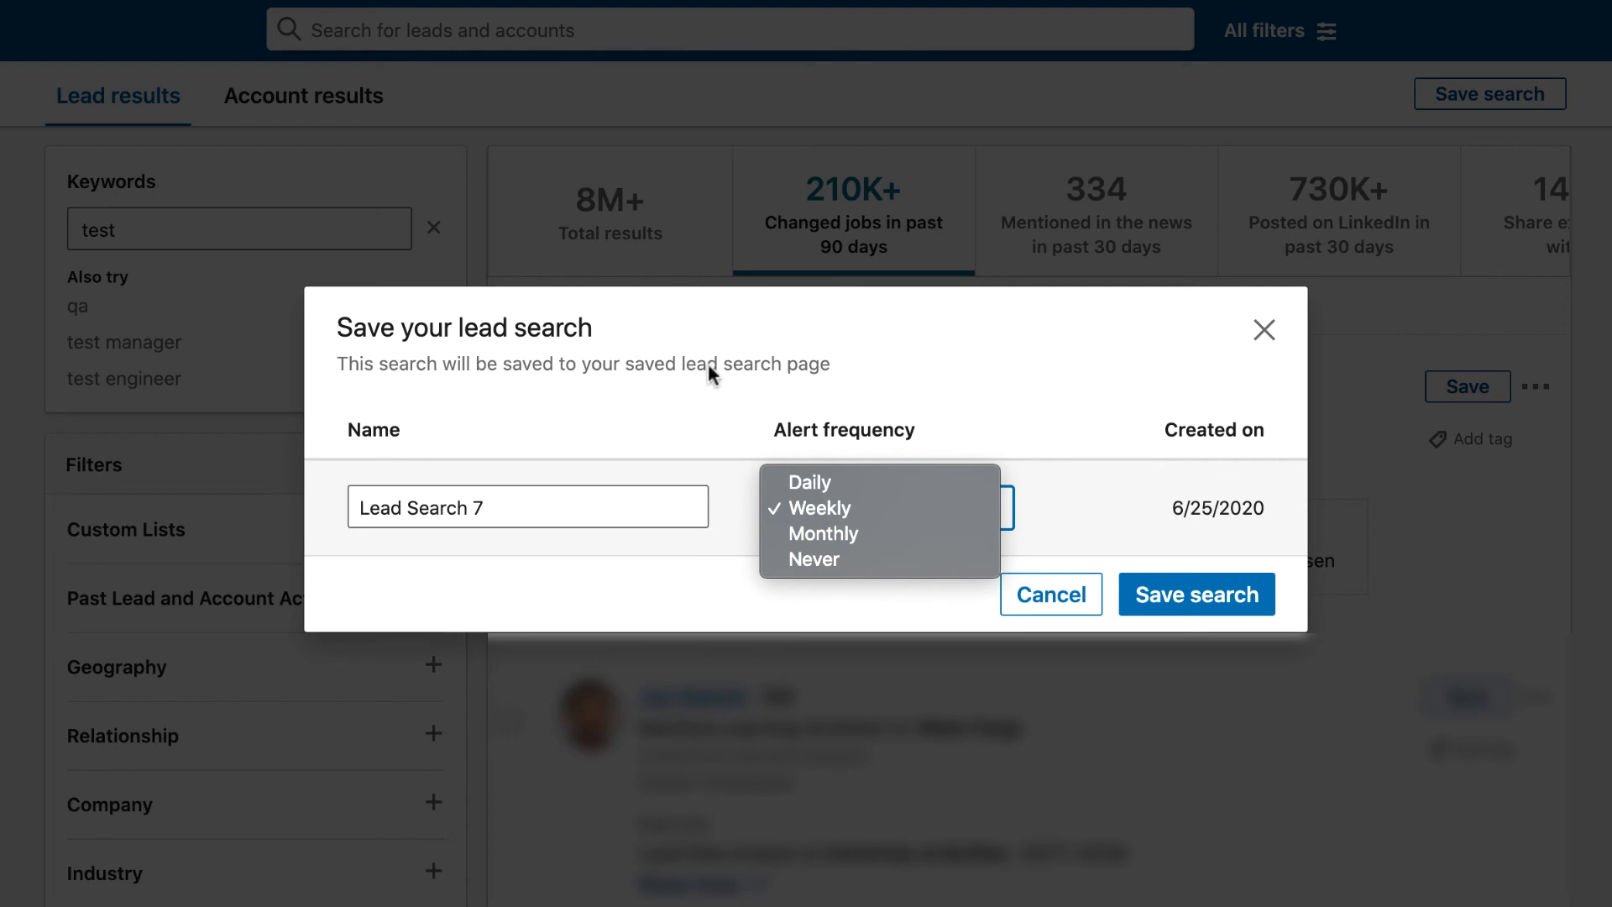
mouse_move(823, 532)
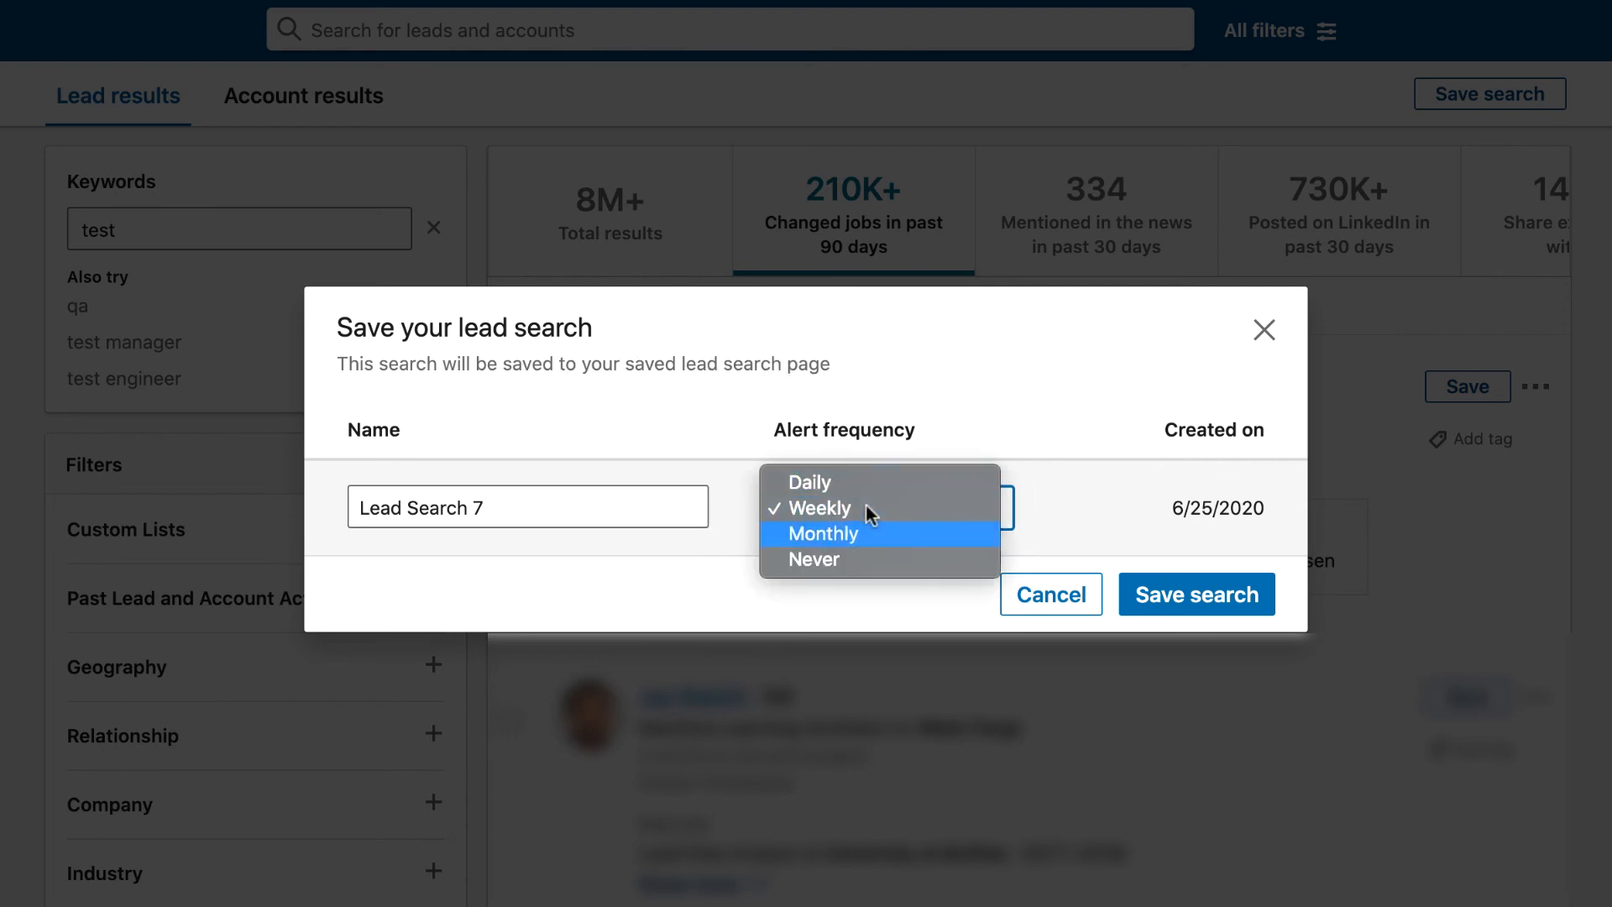
mouse_move(878, 482)
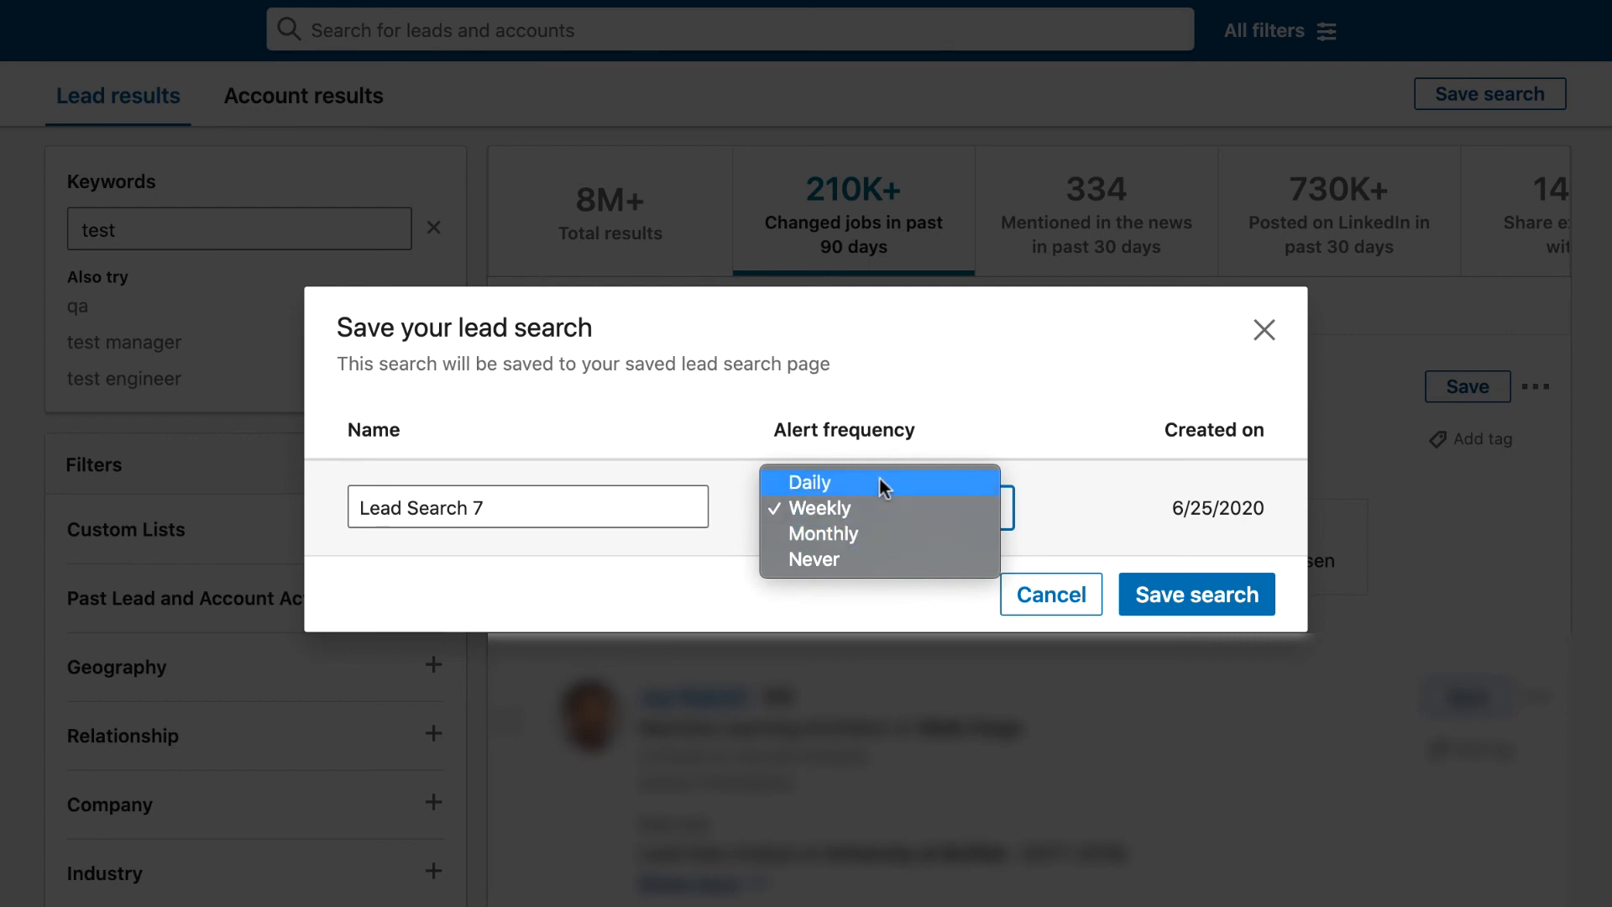
click(820, 507)
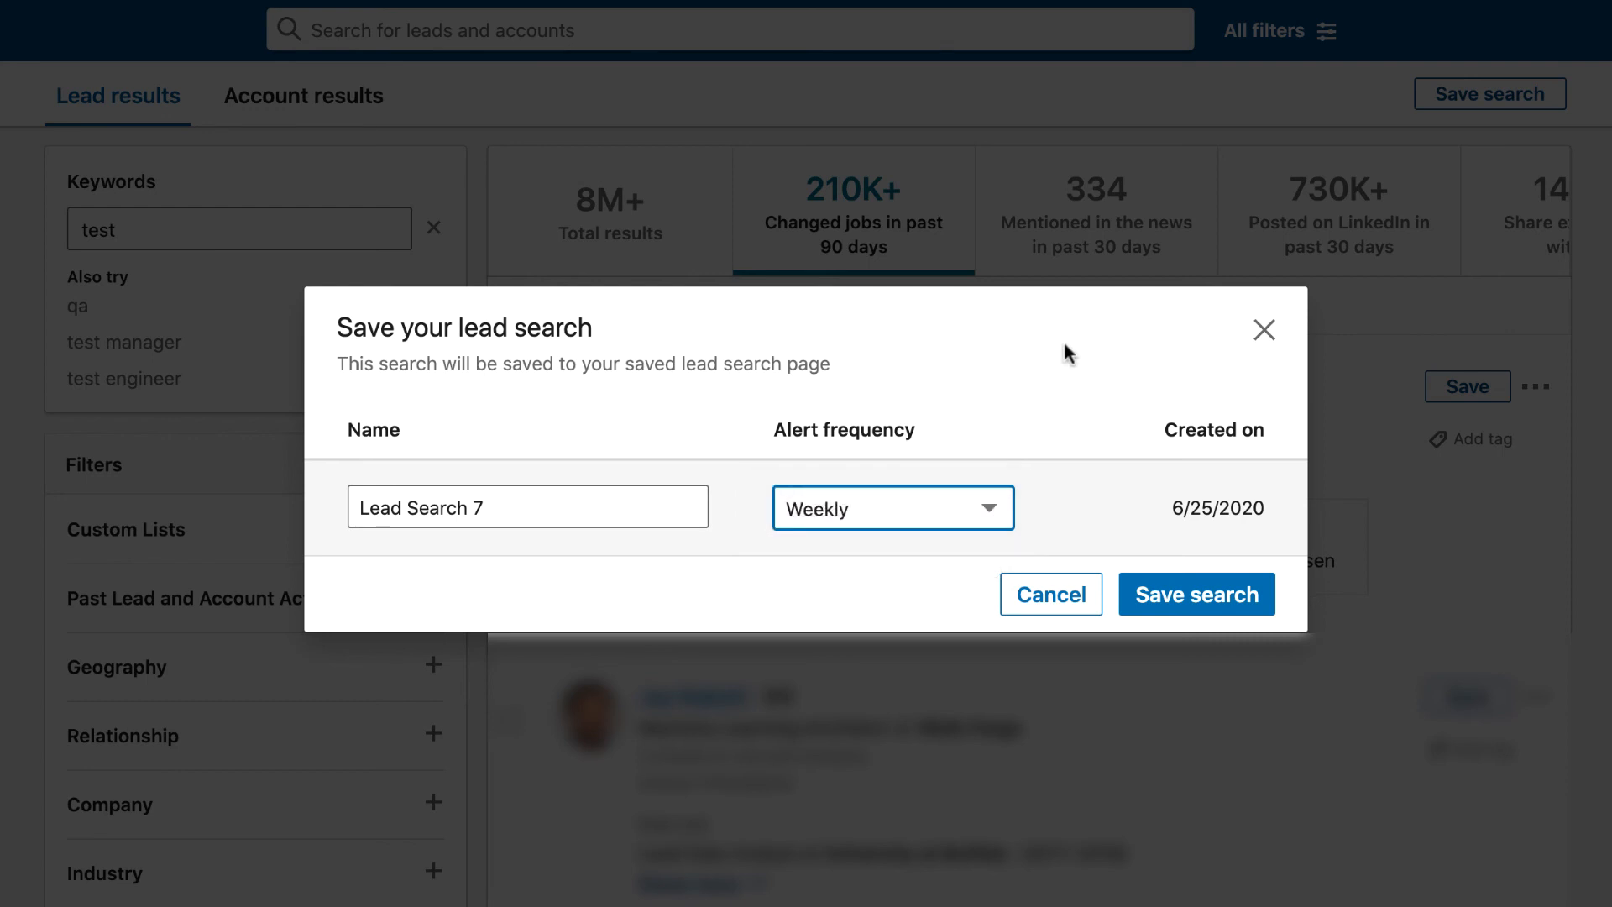